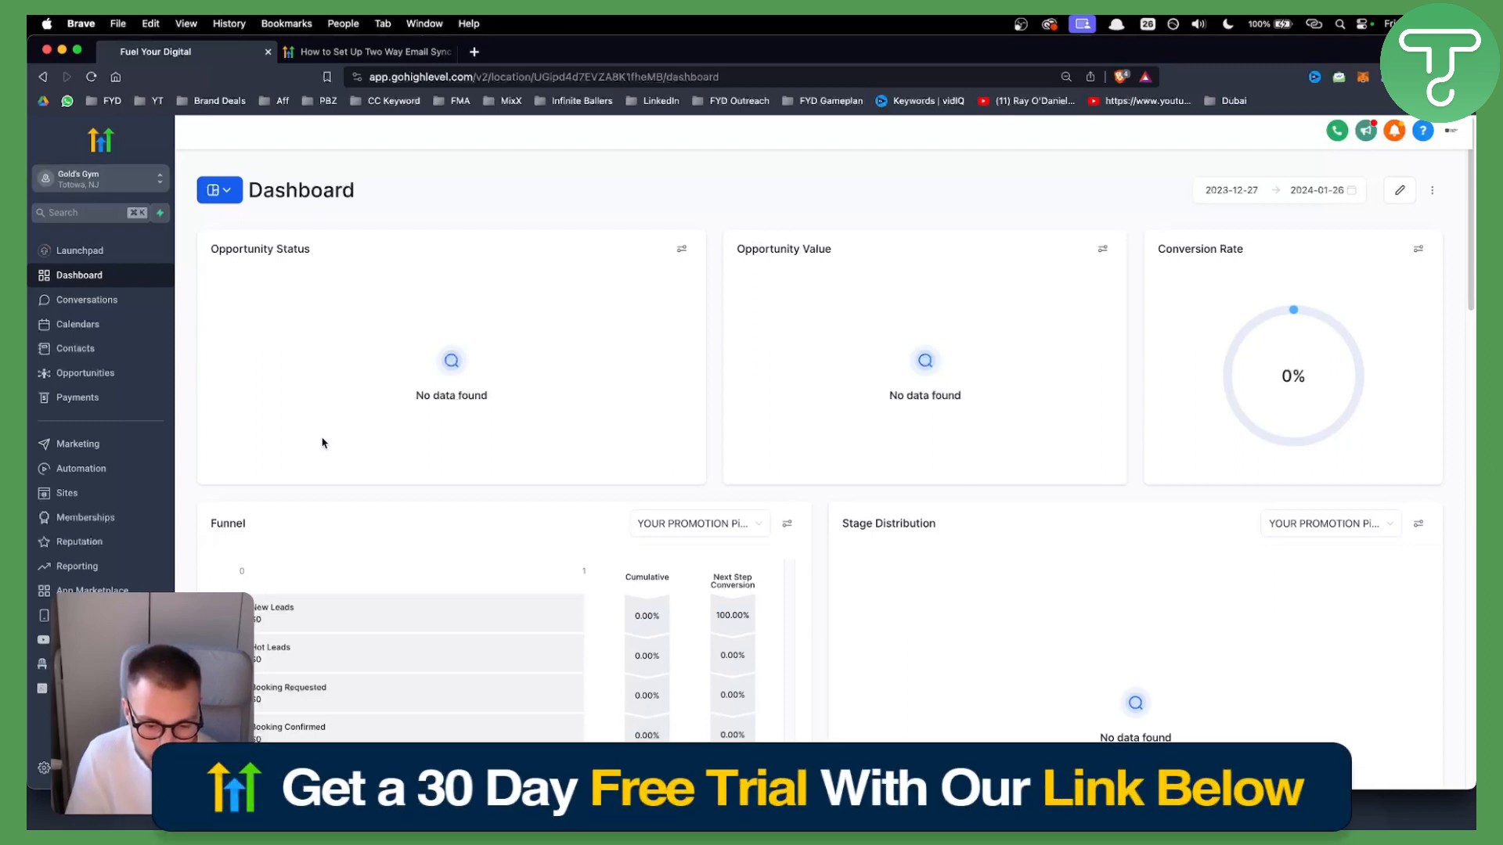
{"action": "mouse_move", "coordinate": [310, 456]}
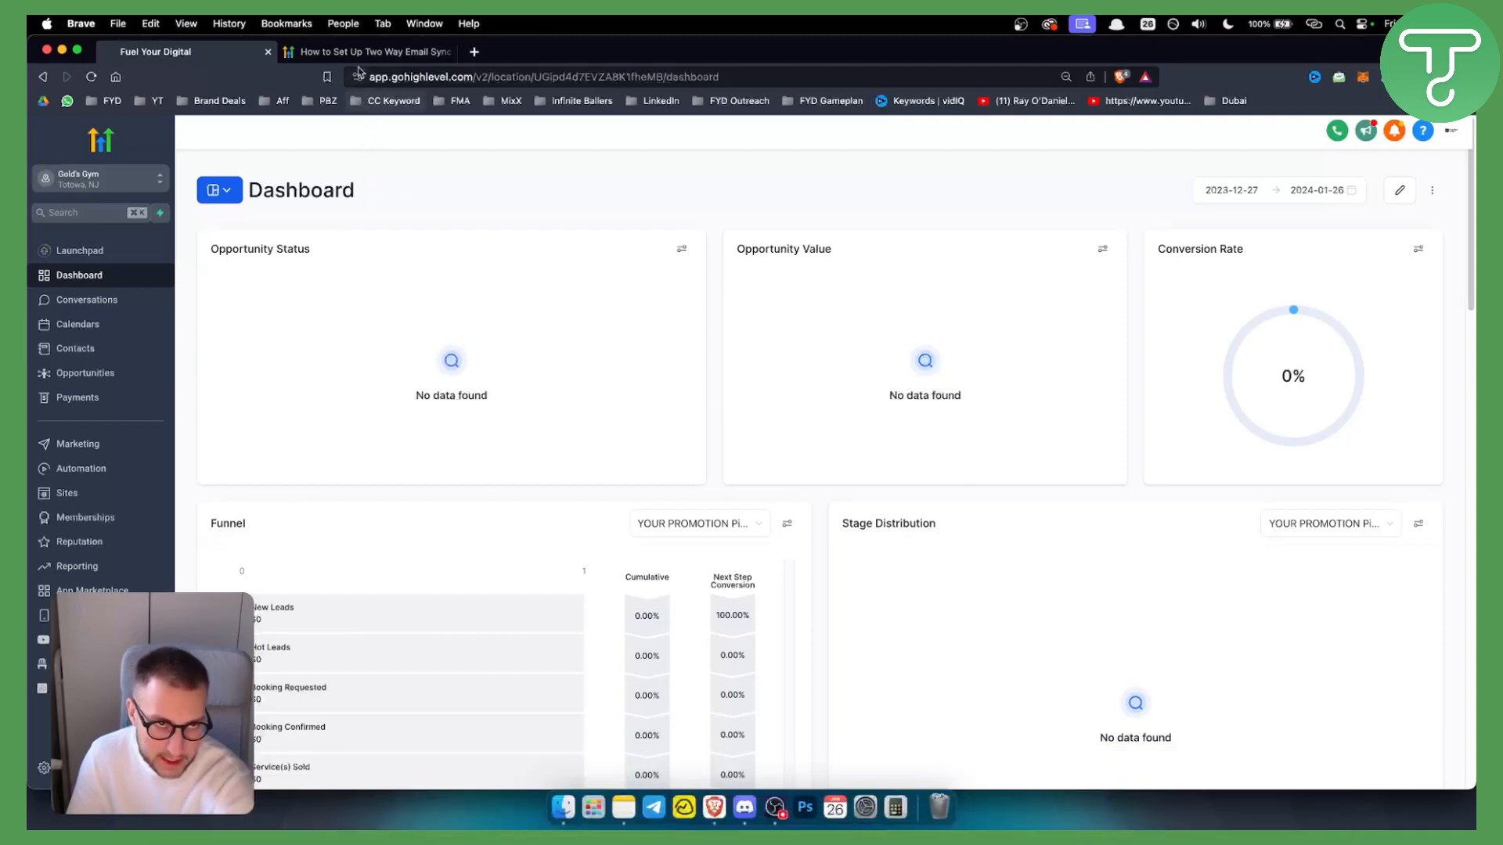
Switch to the Gmail two-way sync article and read its opening introduction sentence
{"action": "left_click", "coordinate": [370, 52]}
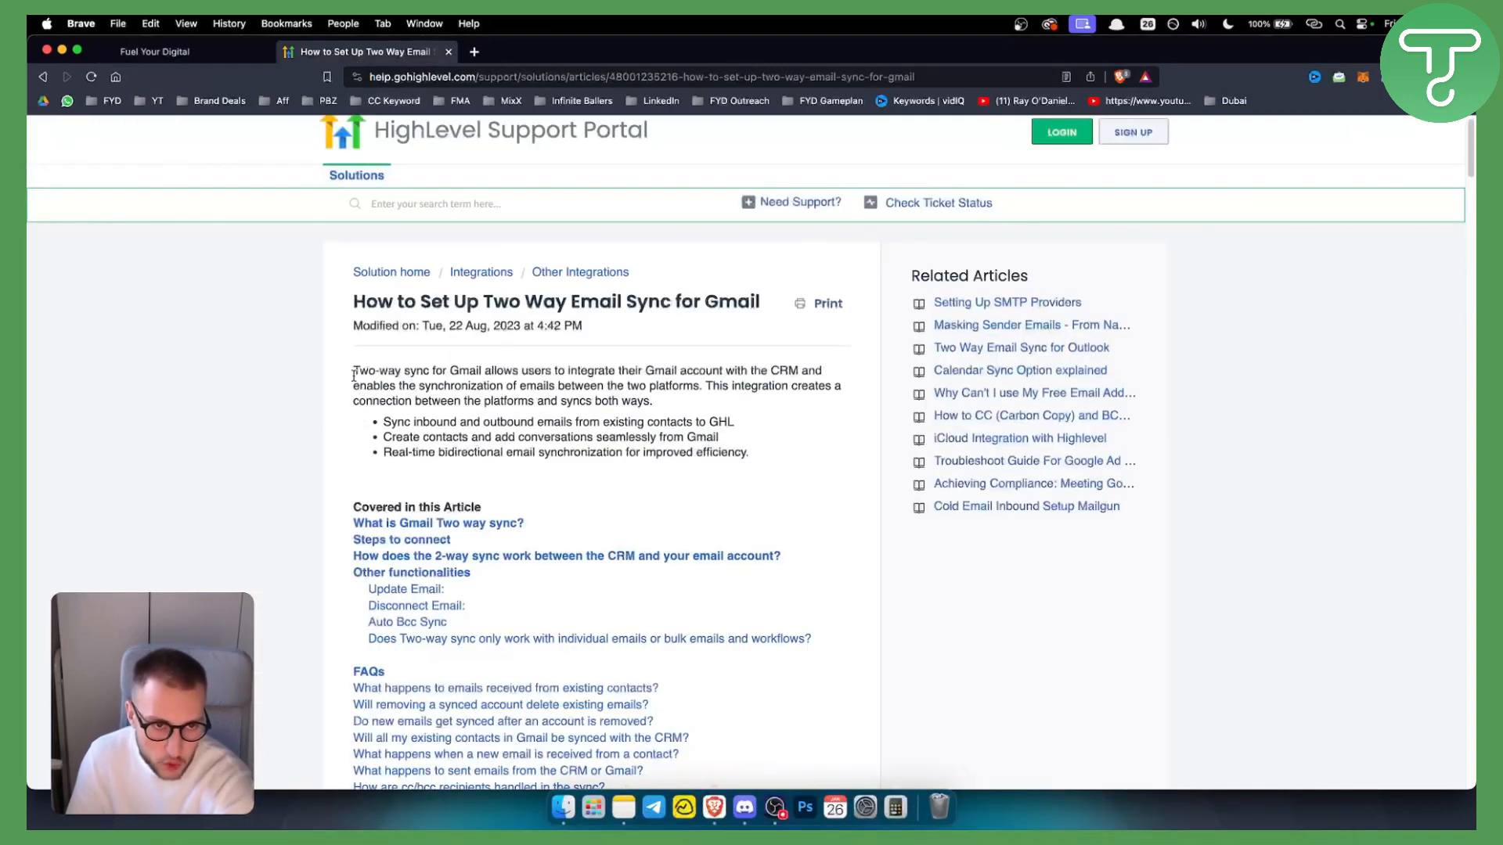
{"action": "left_click_drag", "start_coordinate": [354, 369], "coordinate": [641, 370]}
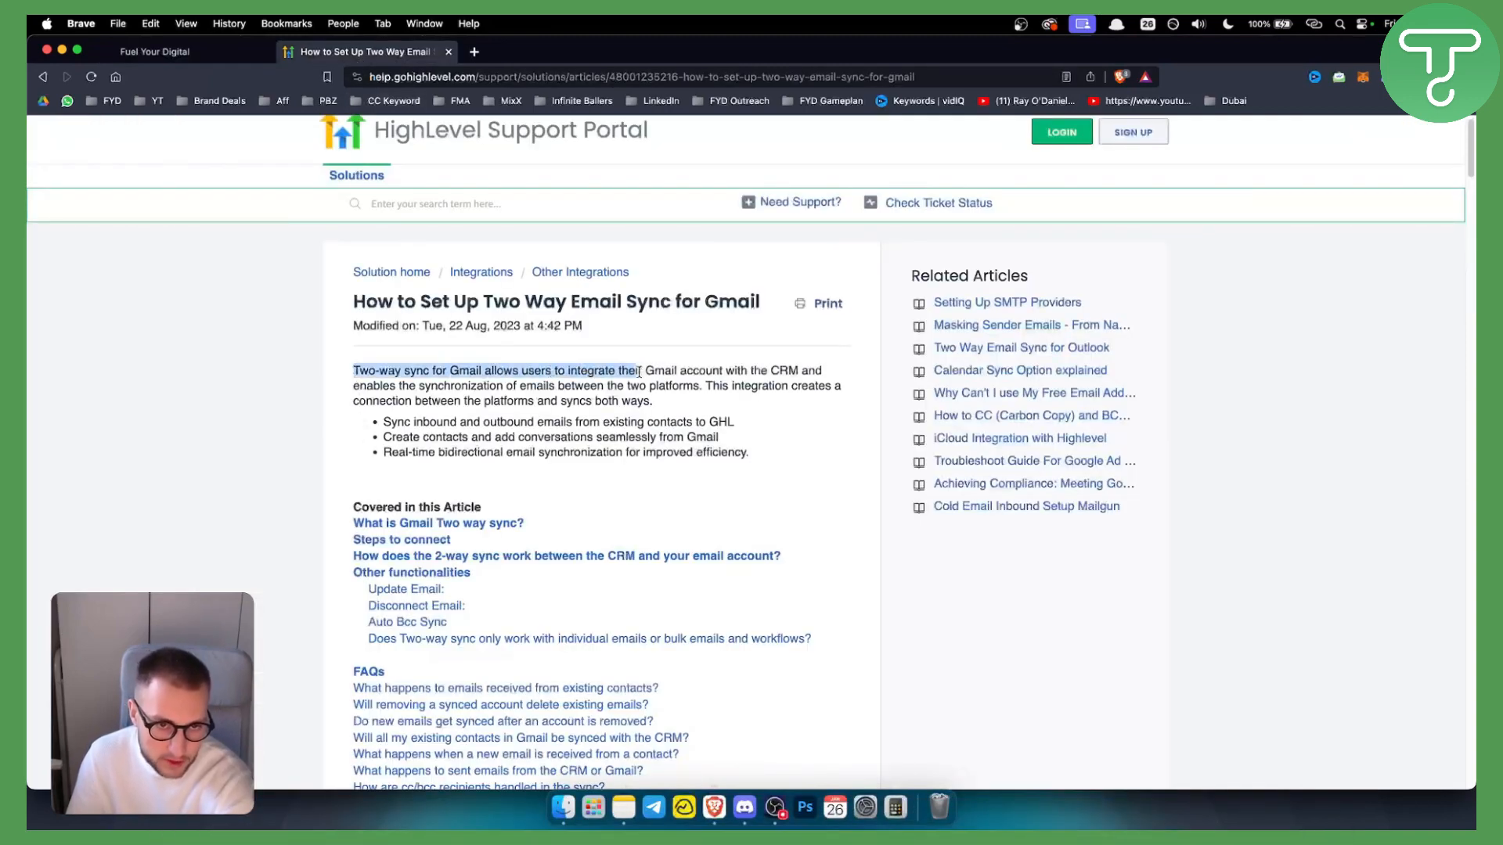
{"action": "left_click_drag", "start_coordinate": [638, 370], "coordinate": [767, 370]}
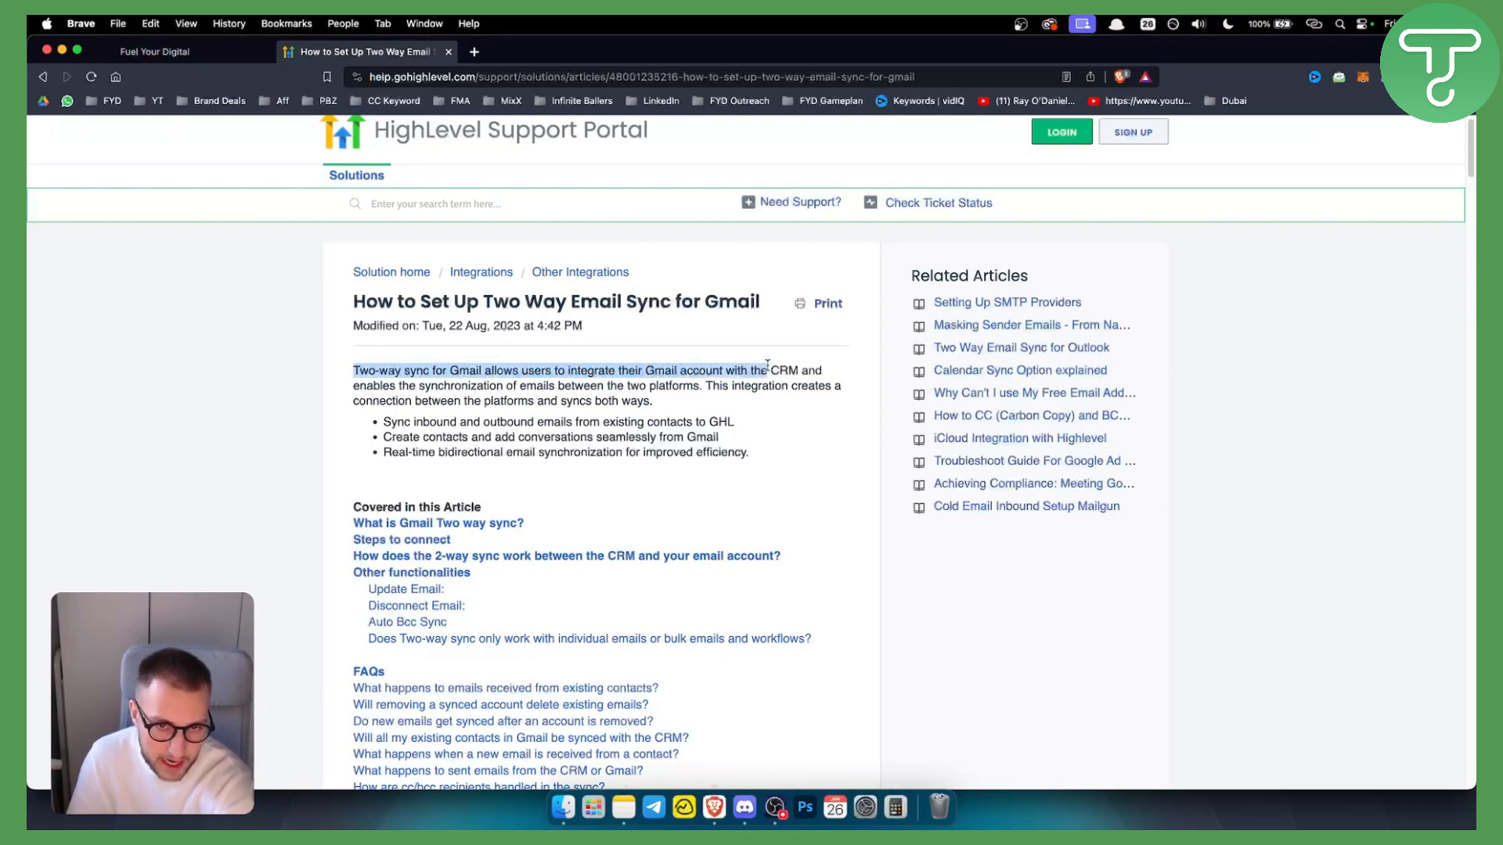
{"action": "left_click_drag", "start_coordinate": [772, 369], "coordinate": [553, 369]}
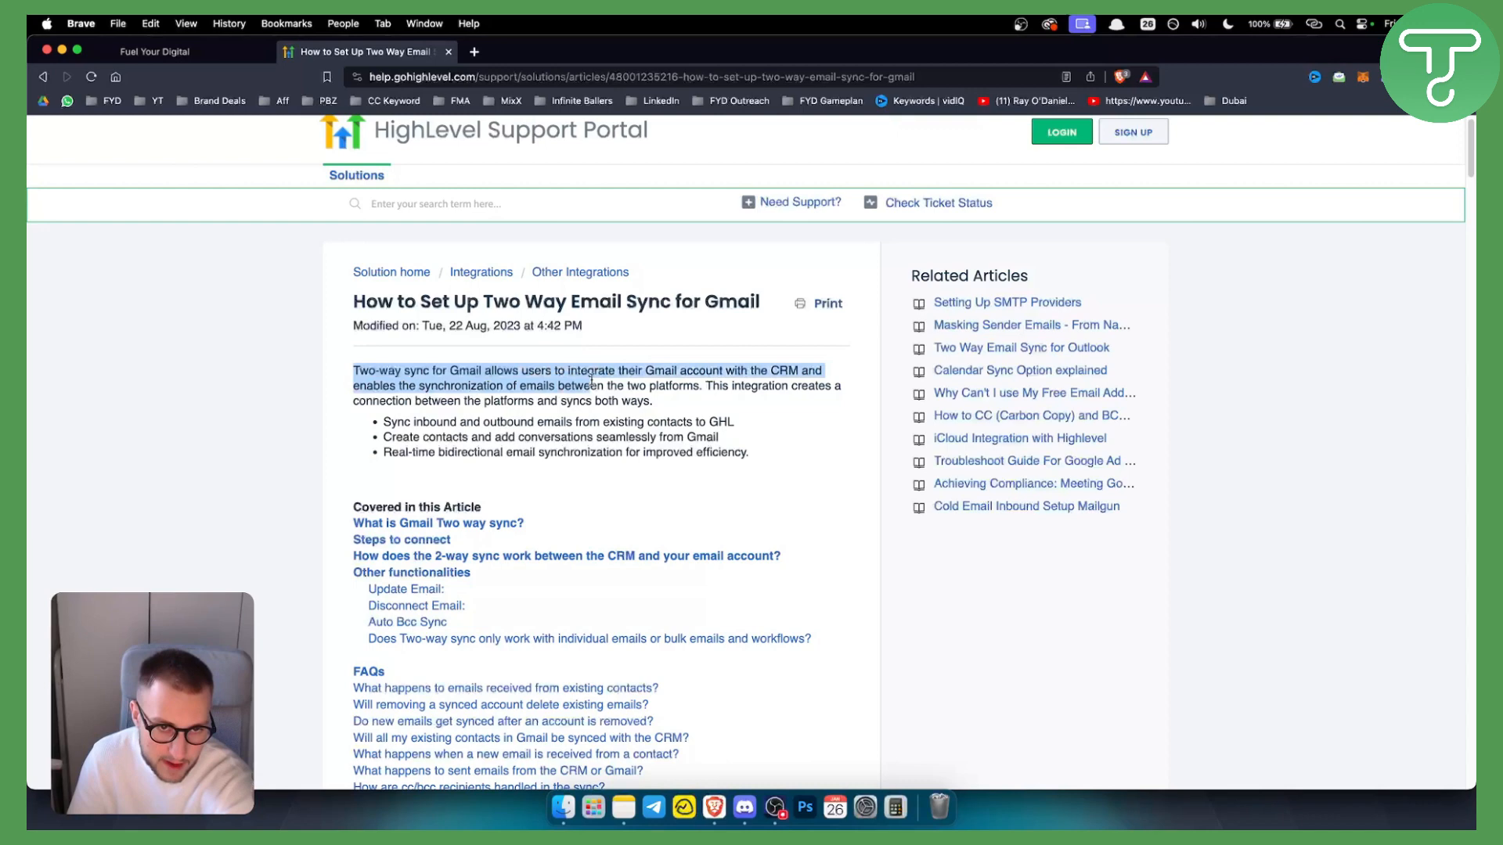
{"action": "left_click", "coordinate": [725, 391]}
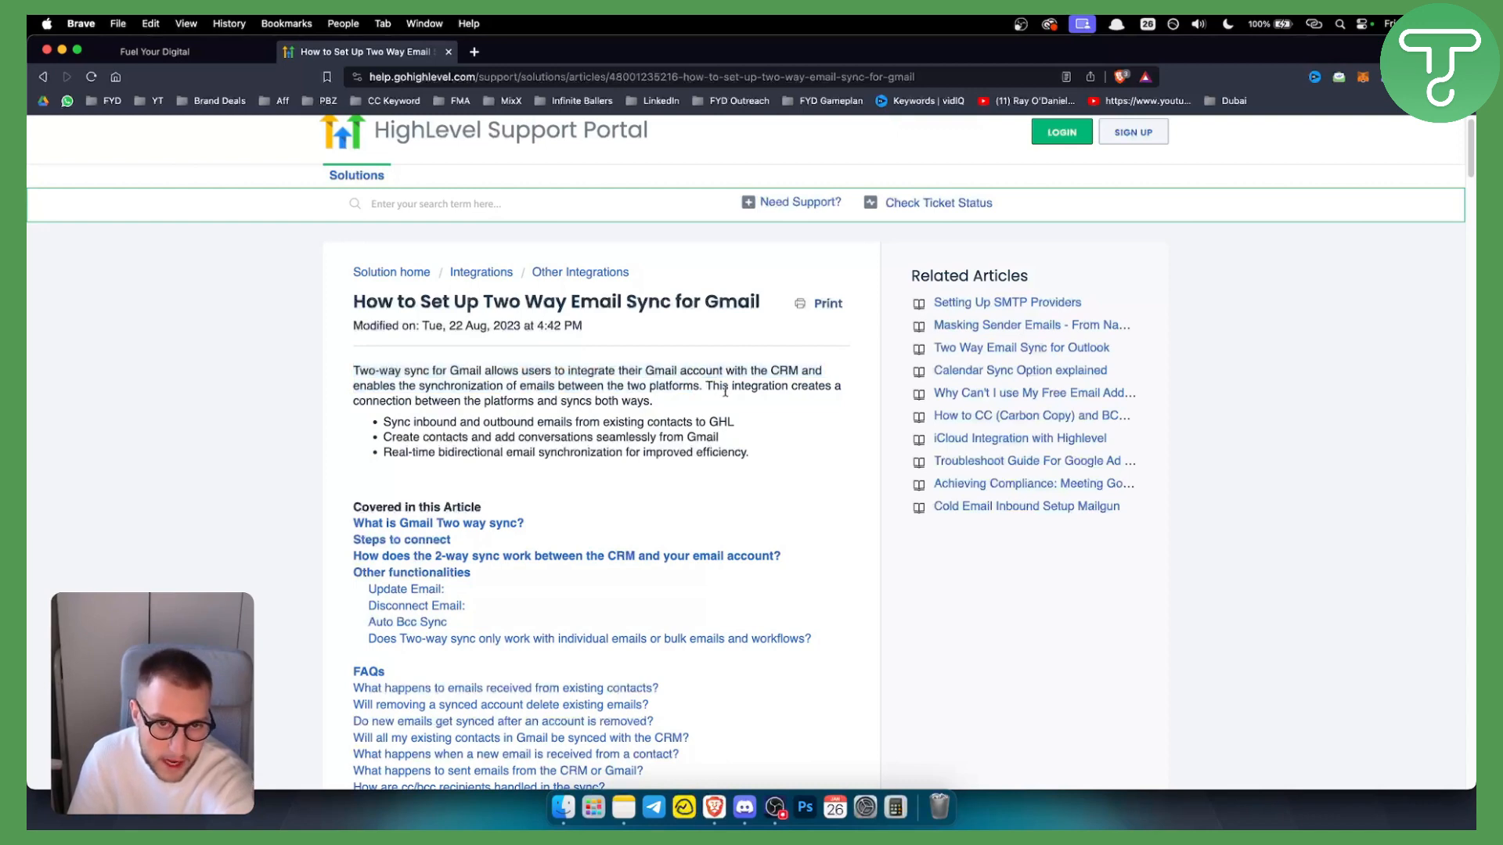
Read the both-ways syncing sentence and the real-time synchronization benefit bullet
{"action": "left_click_drag", "start_coordinate": [705, 385], "coordinate": [558, 401]}
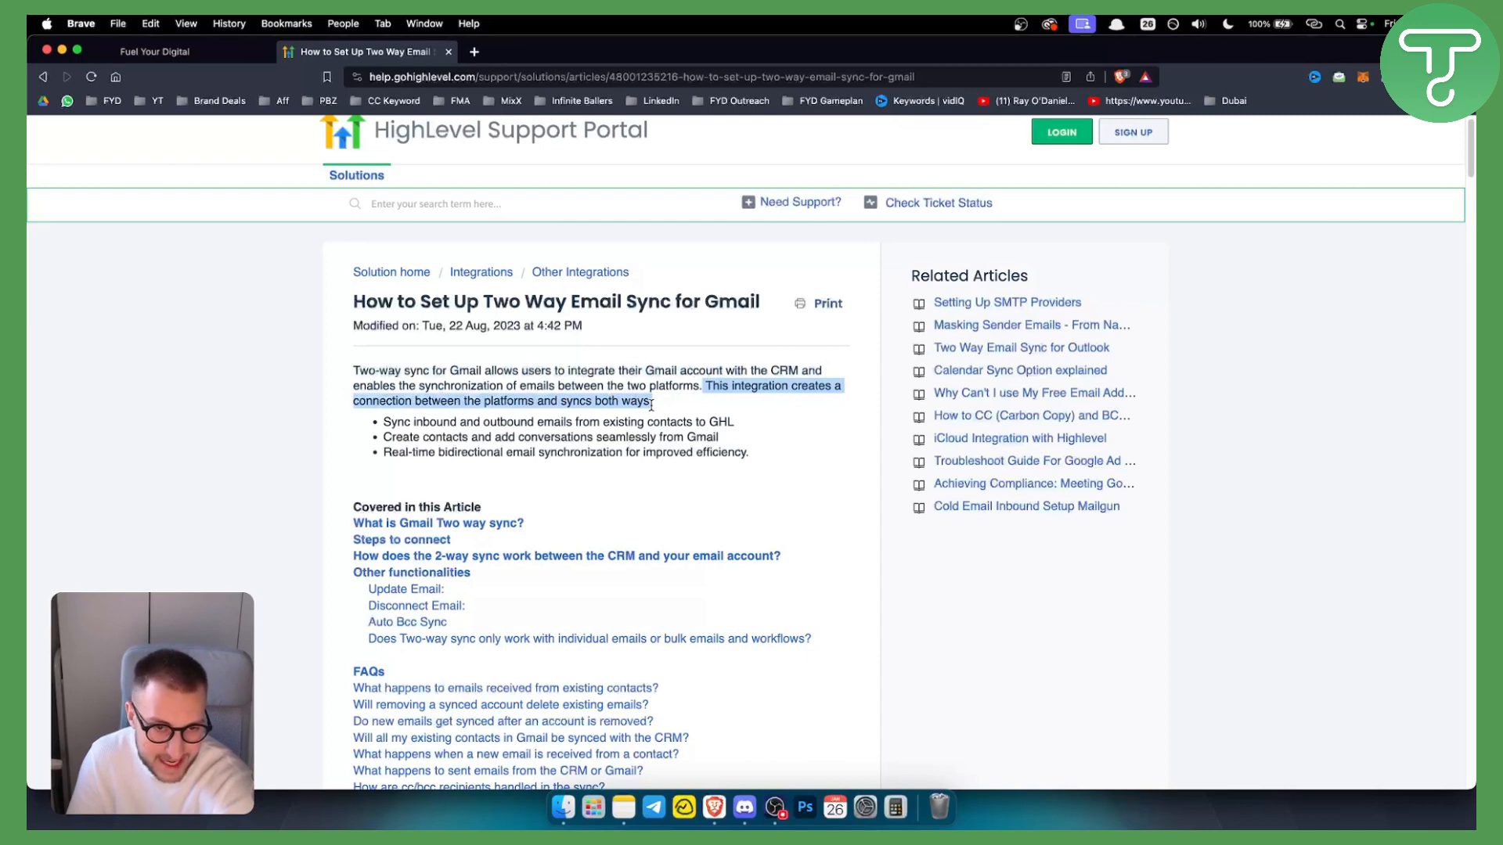
{"action": "left_click", "coordinate": [403, 432]}
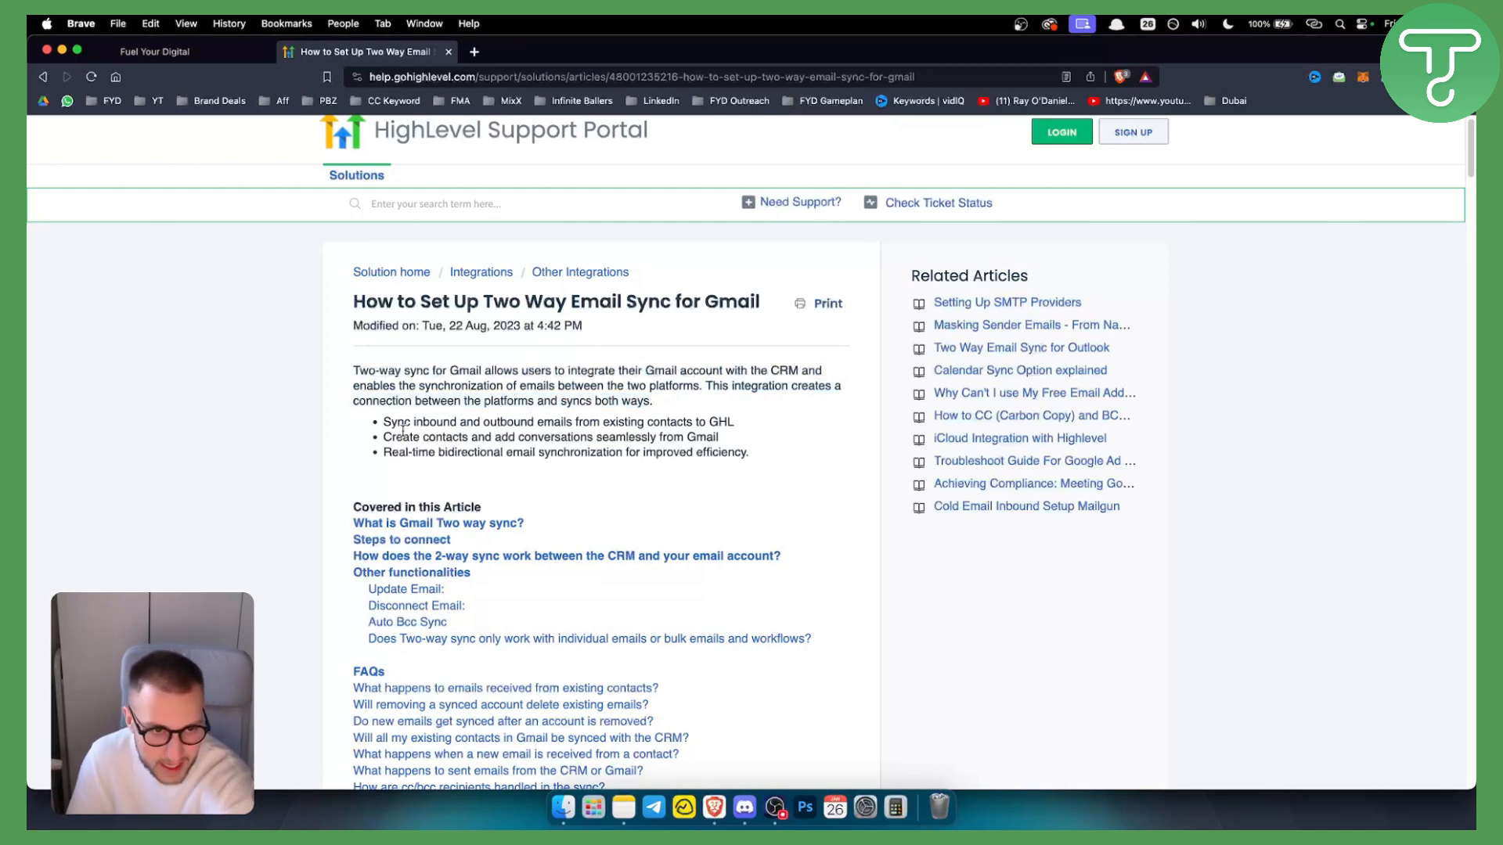
{"action": "left_click_drag", "start_coordinate": [384, 421], "coordinate": [672, 421]}
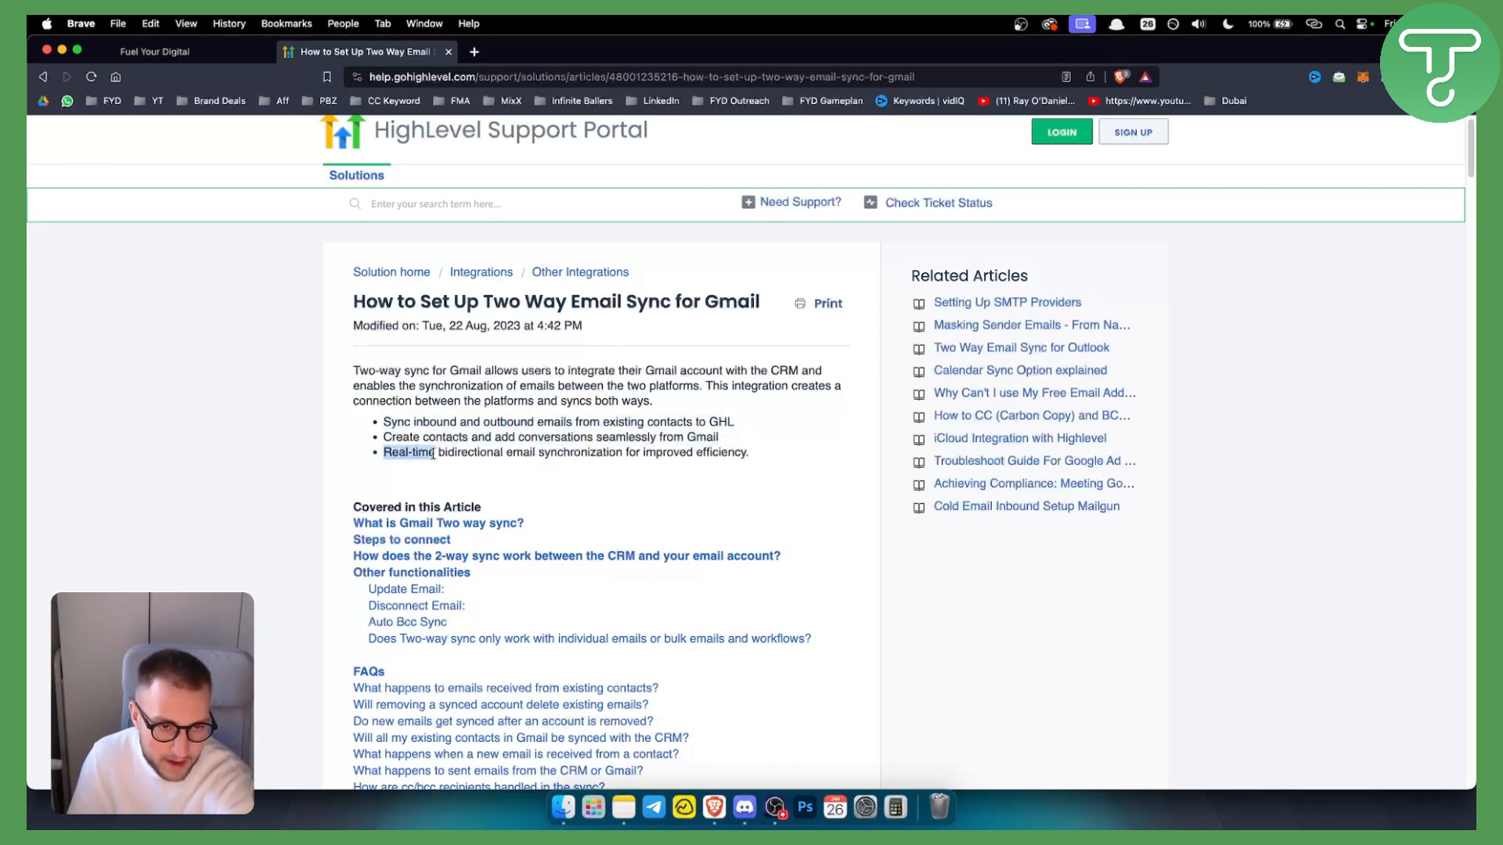
{"action": "left_click_drag", "start_coordinate": [384, 451], "coordinate": [683, 451]}
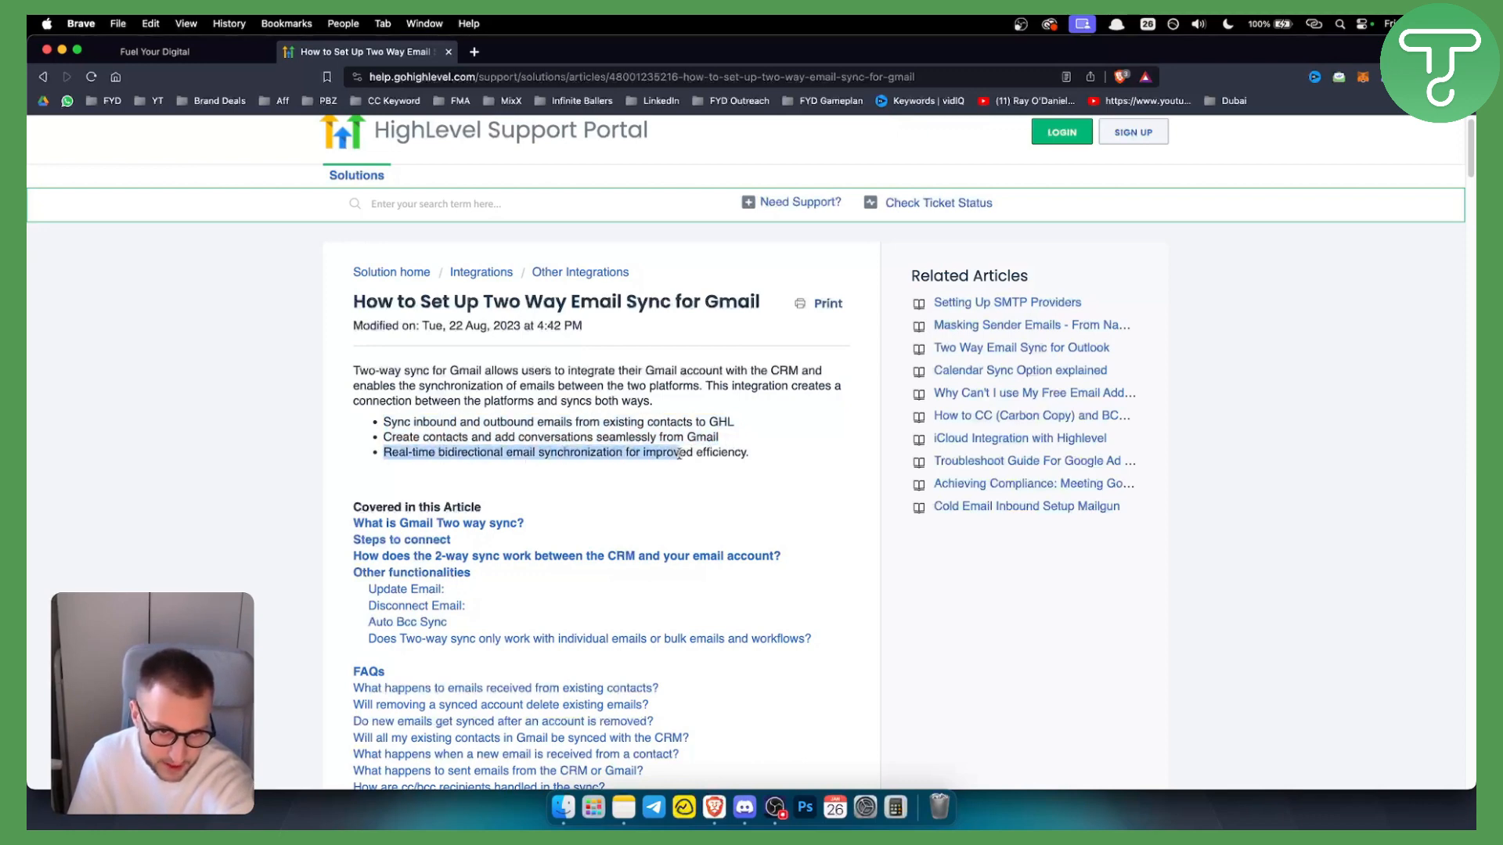
{"action": "left_click", "coordinate": [772, 466]}
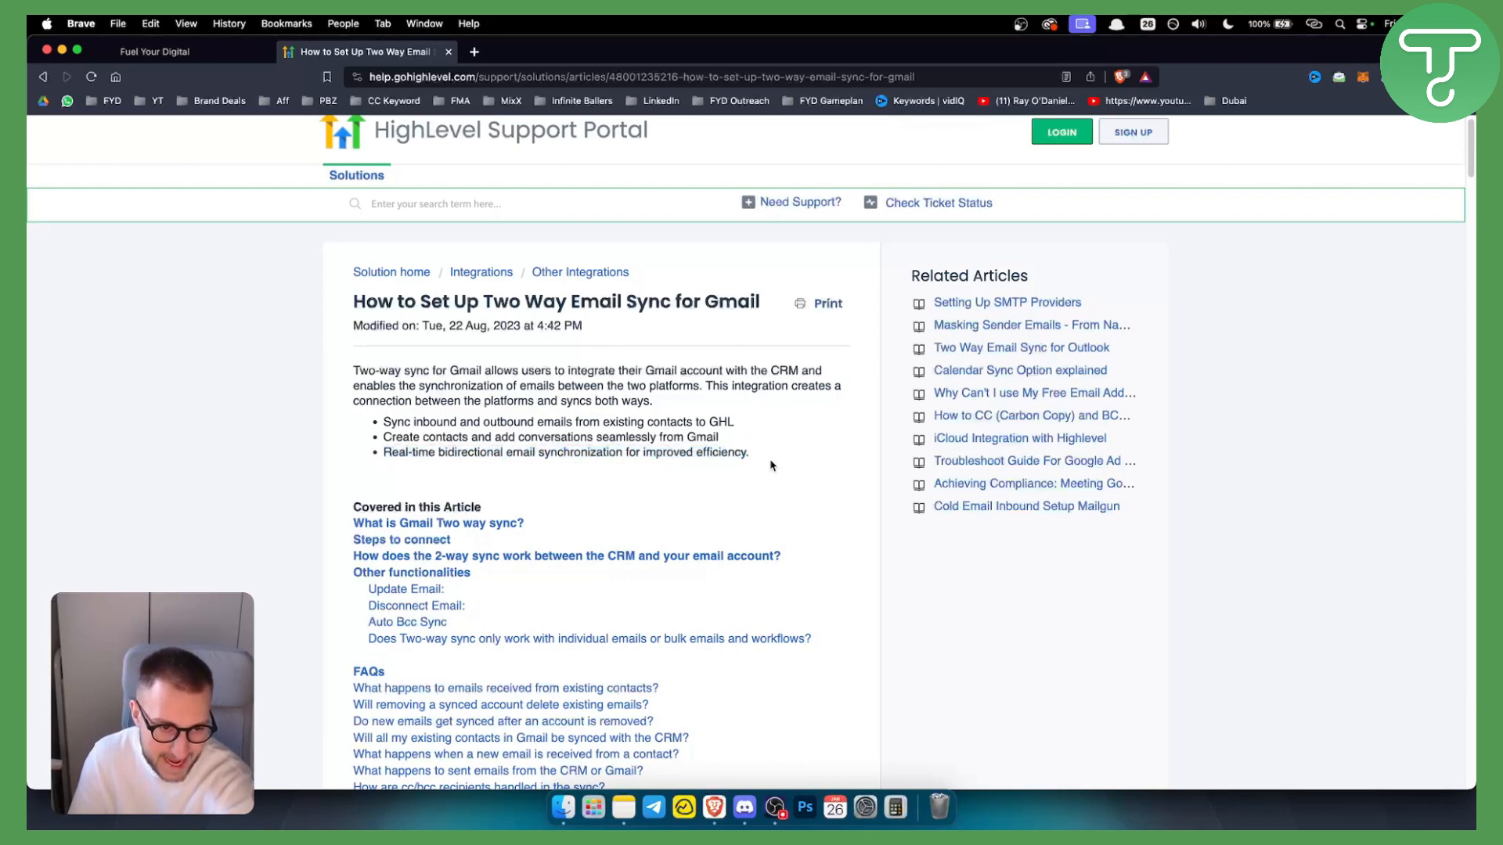
{"action": "mouse_move", "coordinate": [765, 459]}
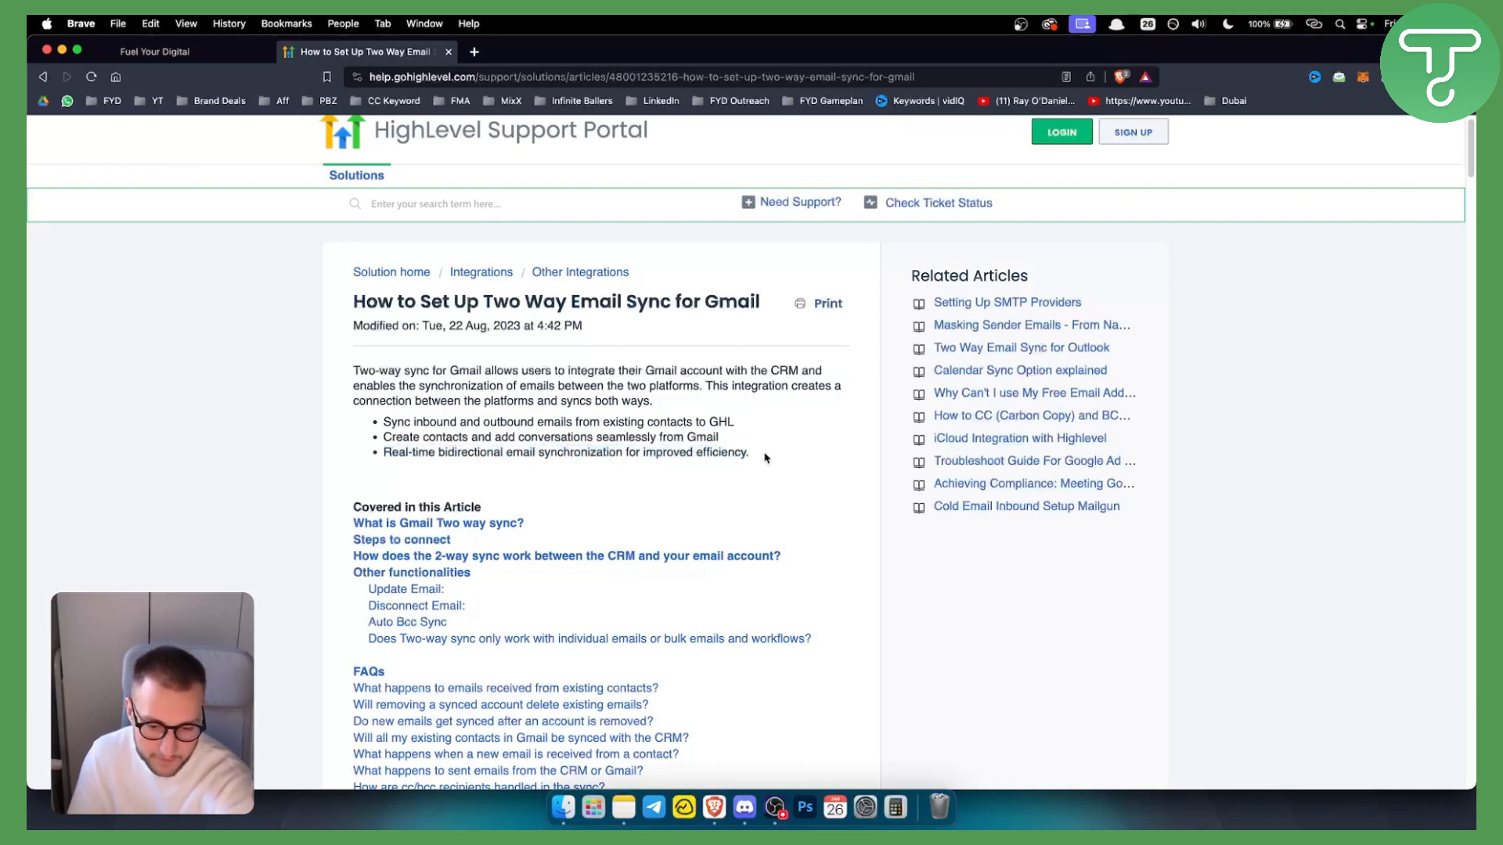
{"action": "mouse_move", "coordinate": [760, 457]}
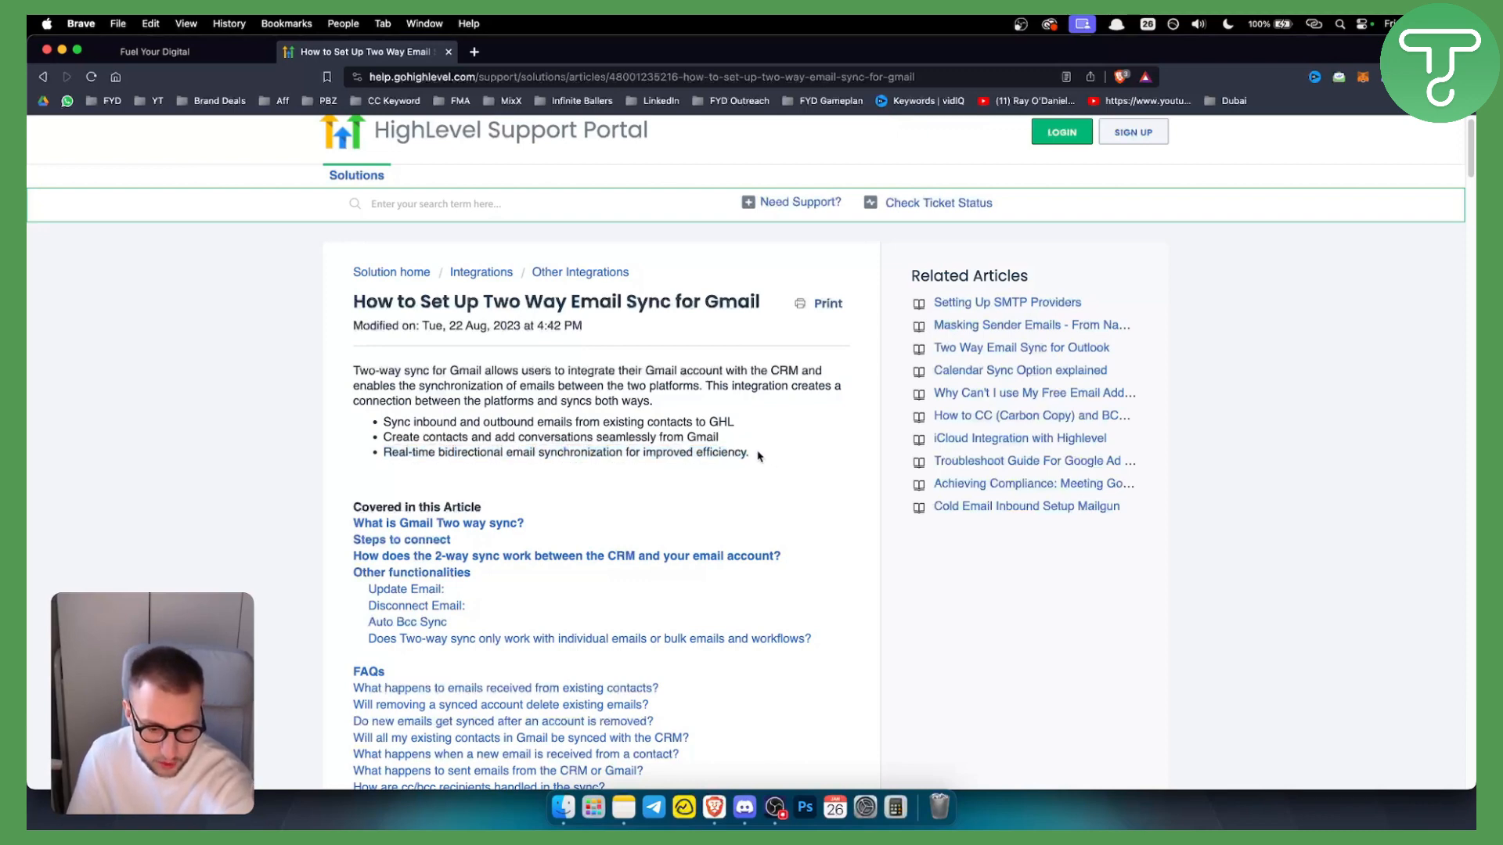
Enlarge the Steps to connect screenshot, then move to the GoHighLevel settings tab
{"action": "scroll", "scroll_direction": "down", "scroll_amount": 3}
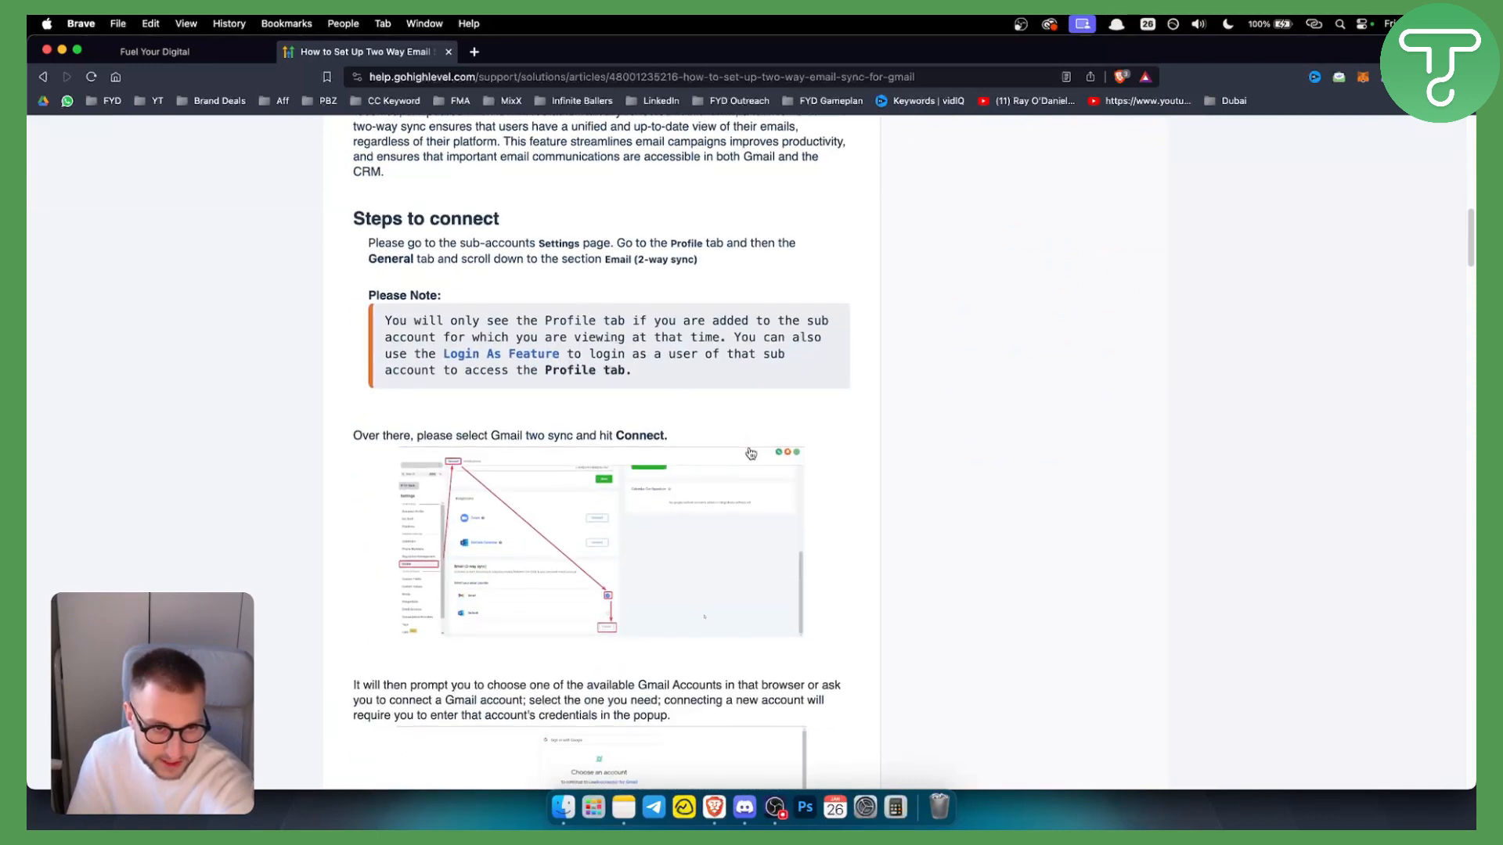
{"action": "scroll", "scroll_direction": "down", "scroll_amount": 3}
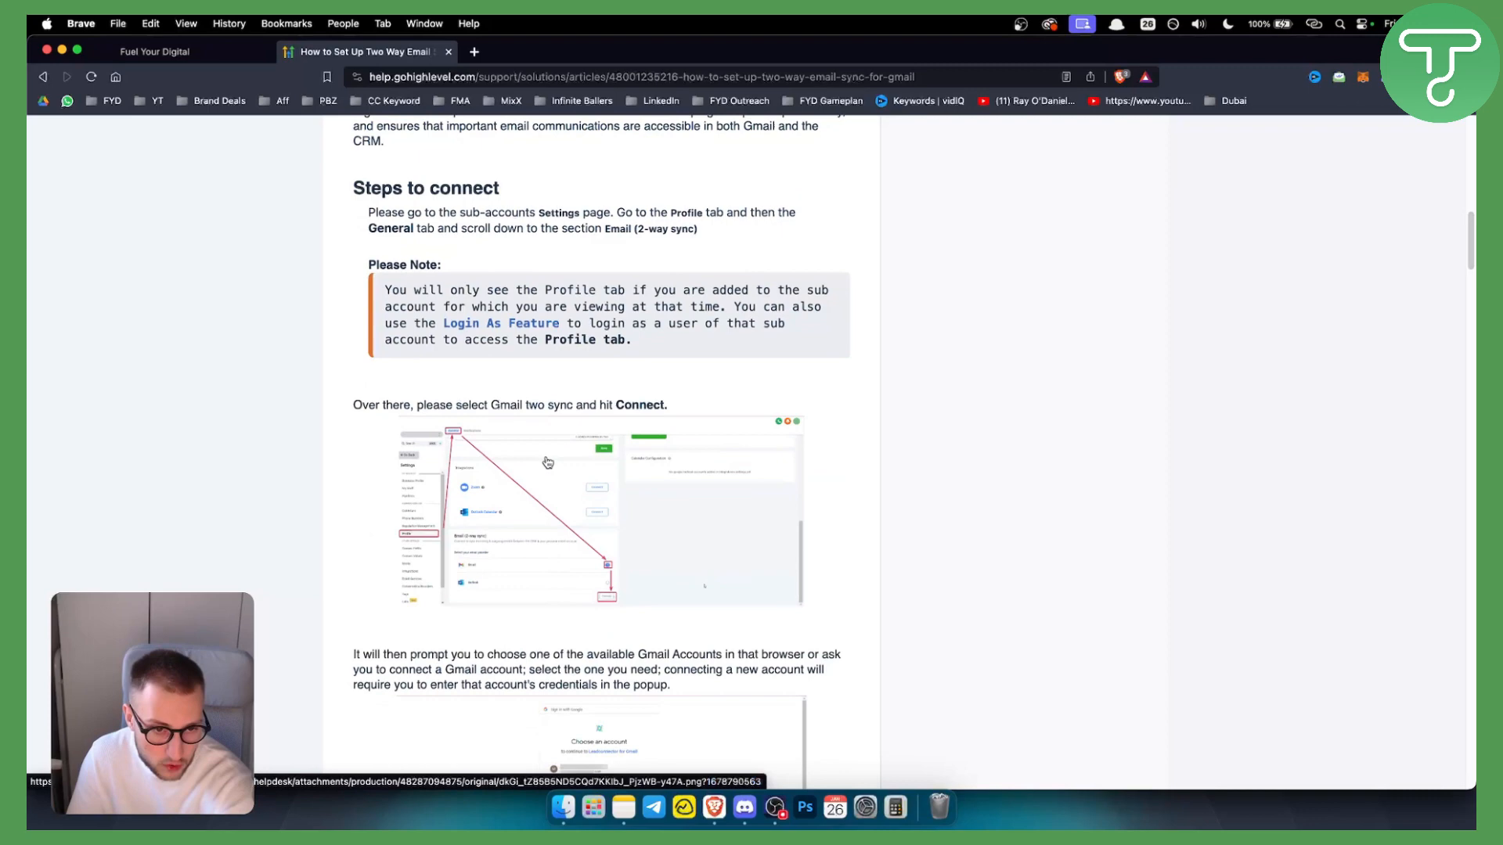
{"action": "mouse_move", "coordinate": [429, 537]}
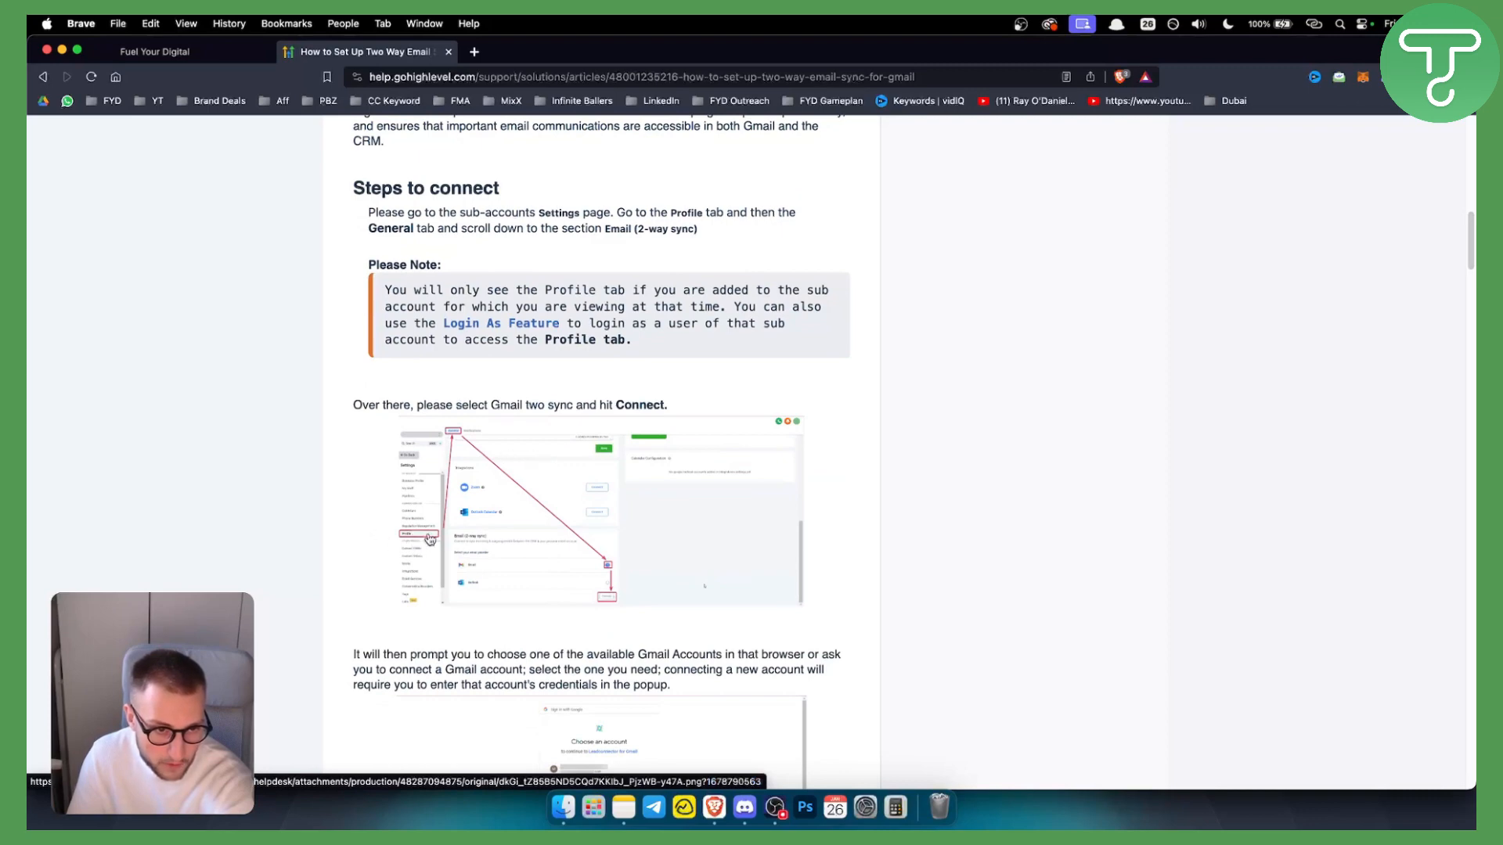
{"action": "left_click", "coordinate": [607, 514]}
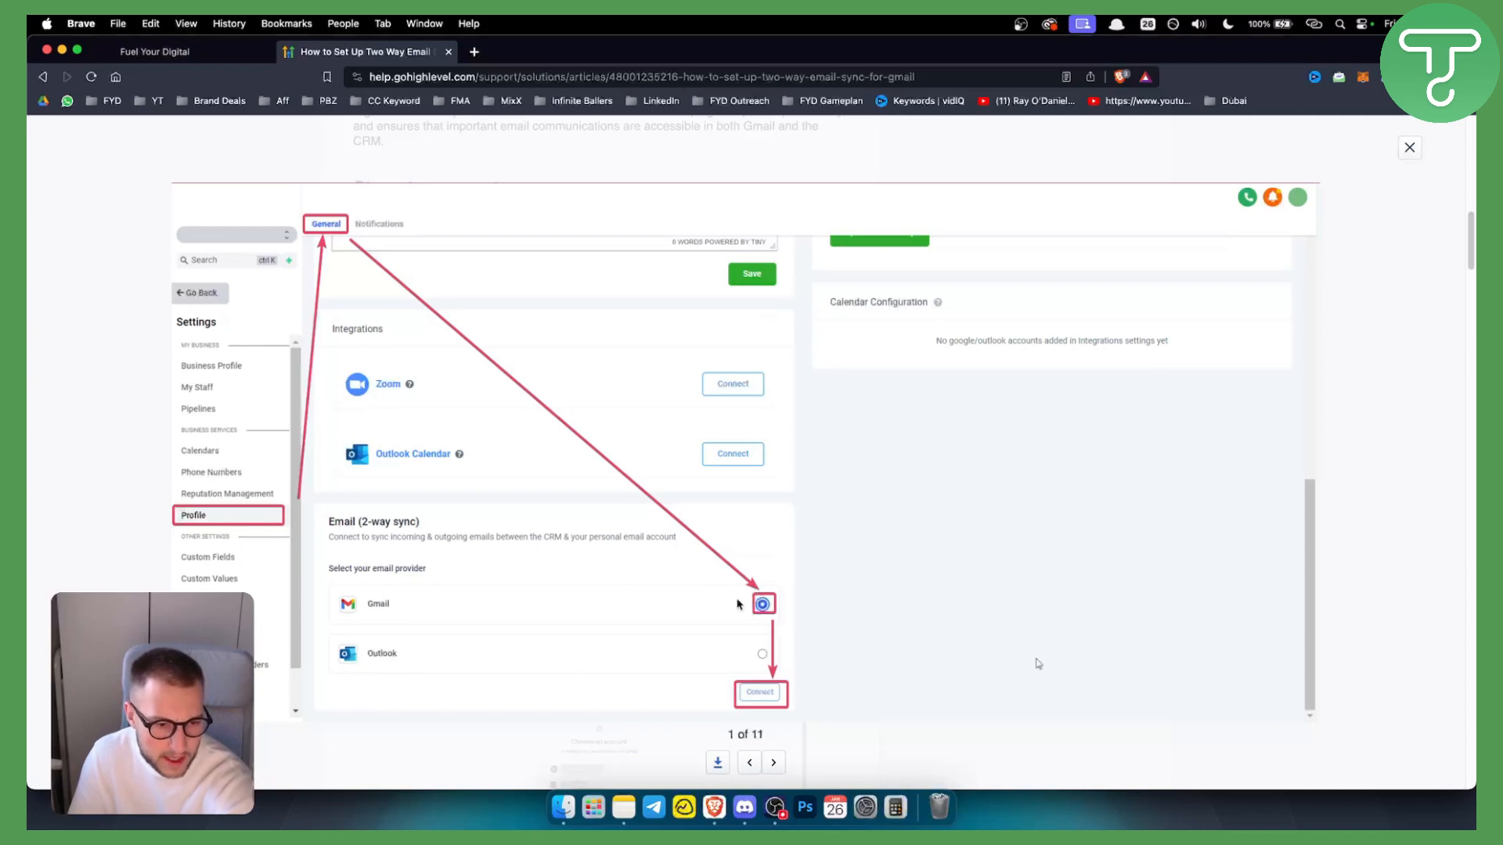
{"action": "left_click", "coordinate": [154, 52]}
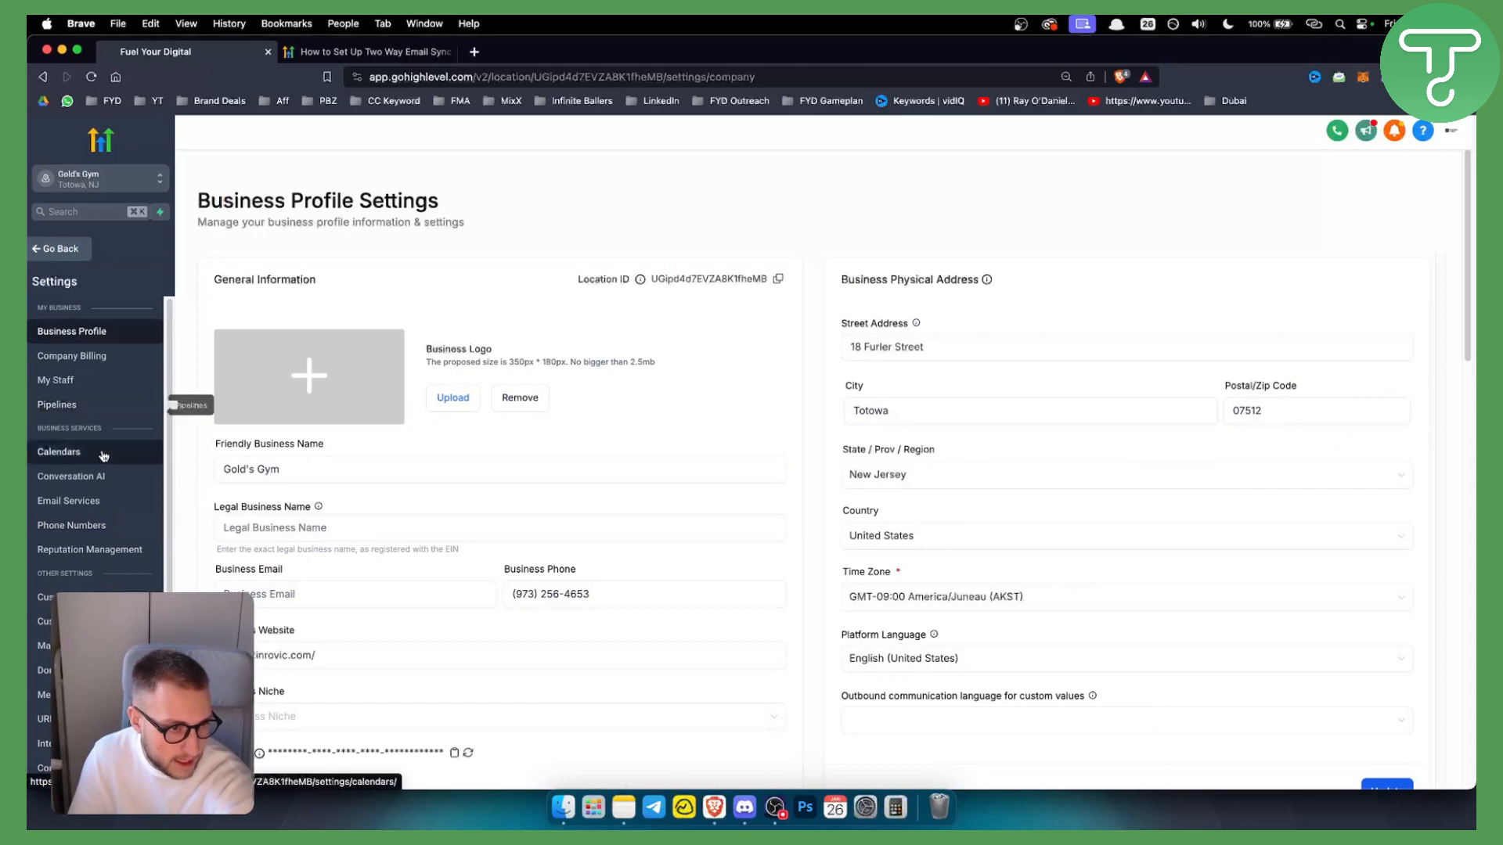
Switch GoHighLevel to agency view and its dashboard, then return to the support article
{"action": "left_click", "coordinate": [96, 178]}
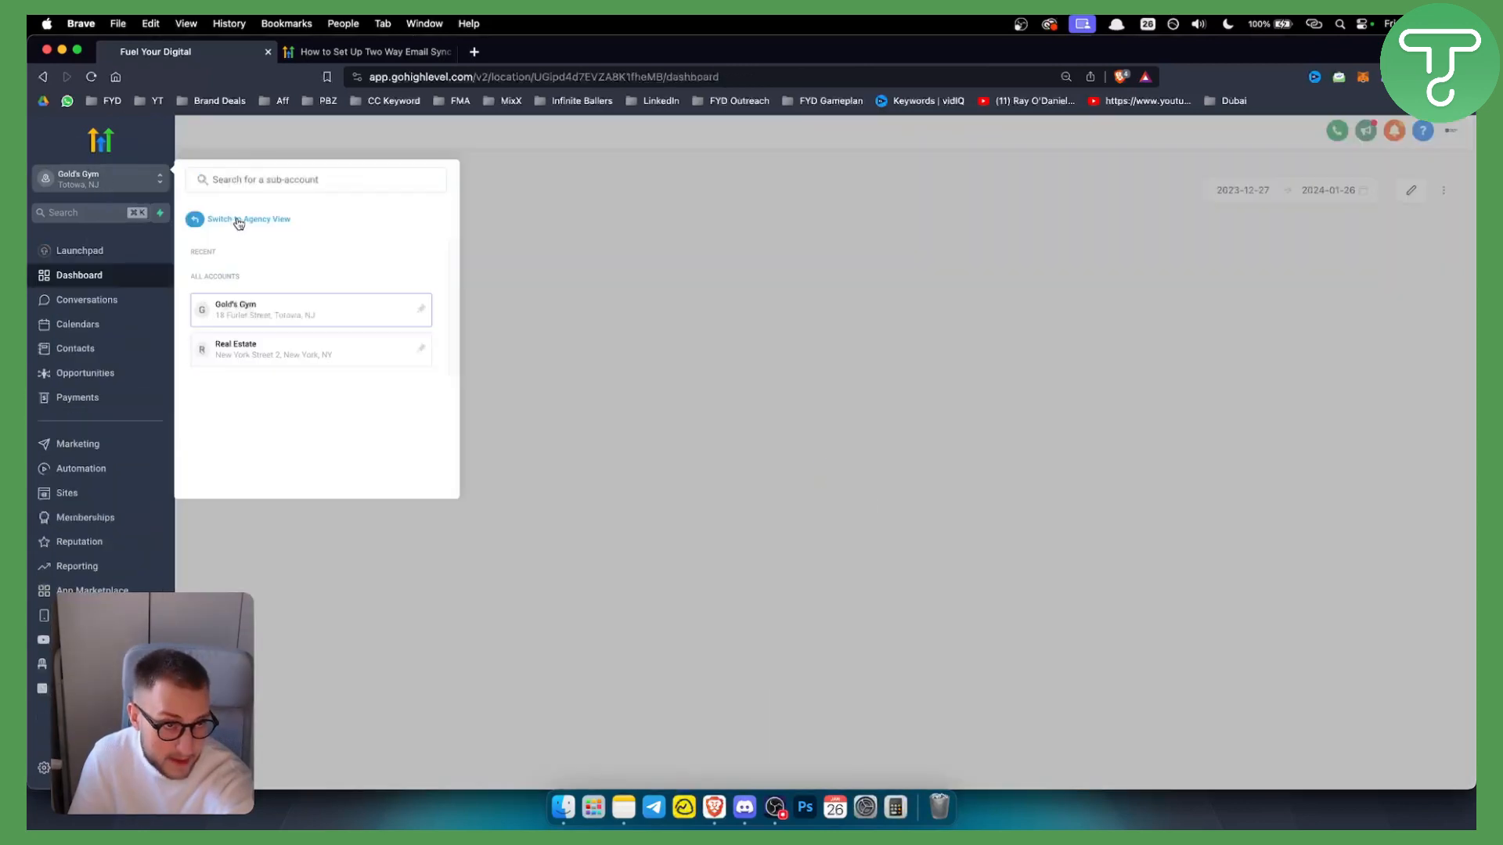
{"action": "left_click", "coordinate": [249, 219]}
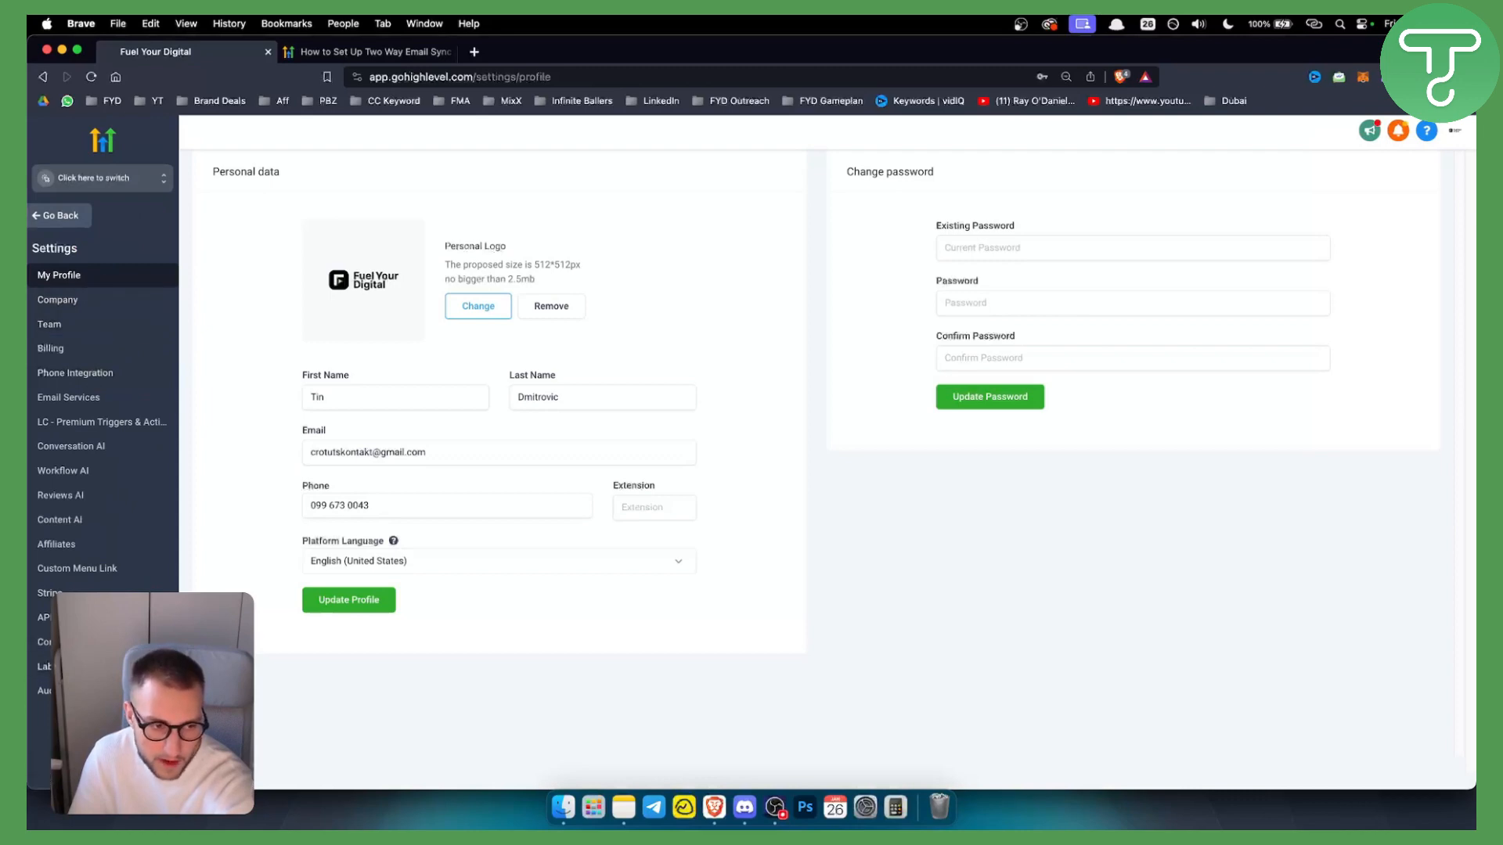
{"action": "left_click", "coordinate": [100, 178]}
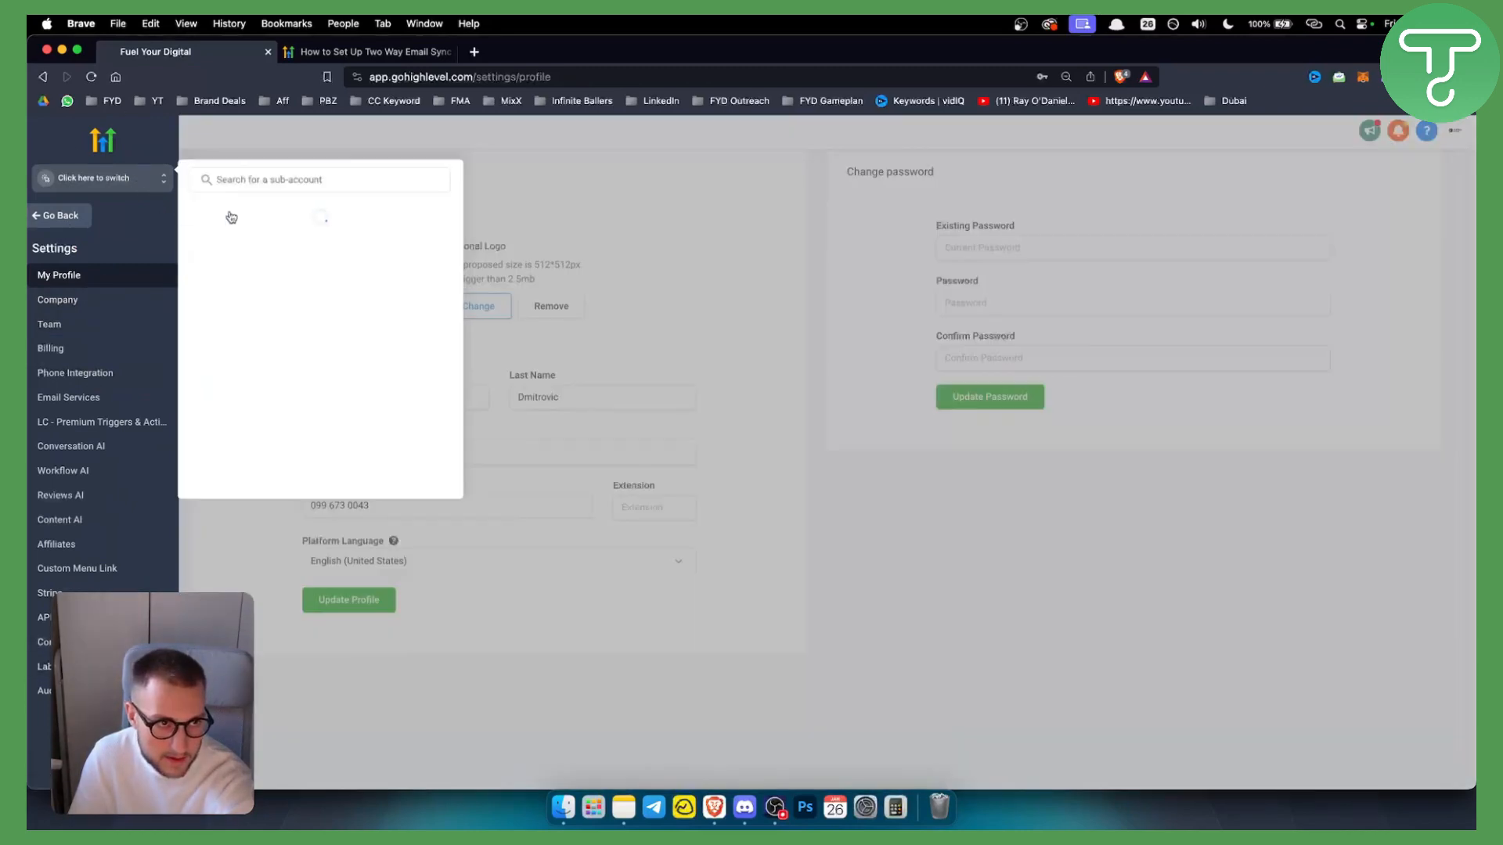
{"action": "left_click", "coordinate": [58, 214]}
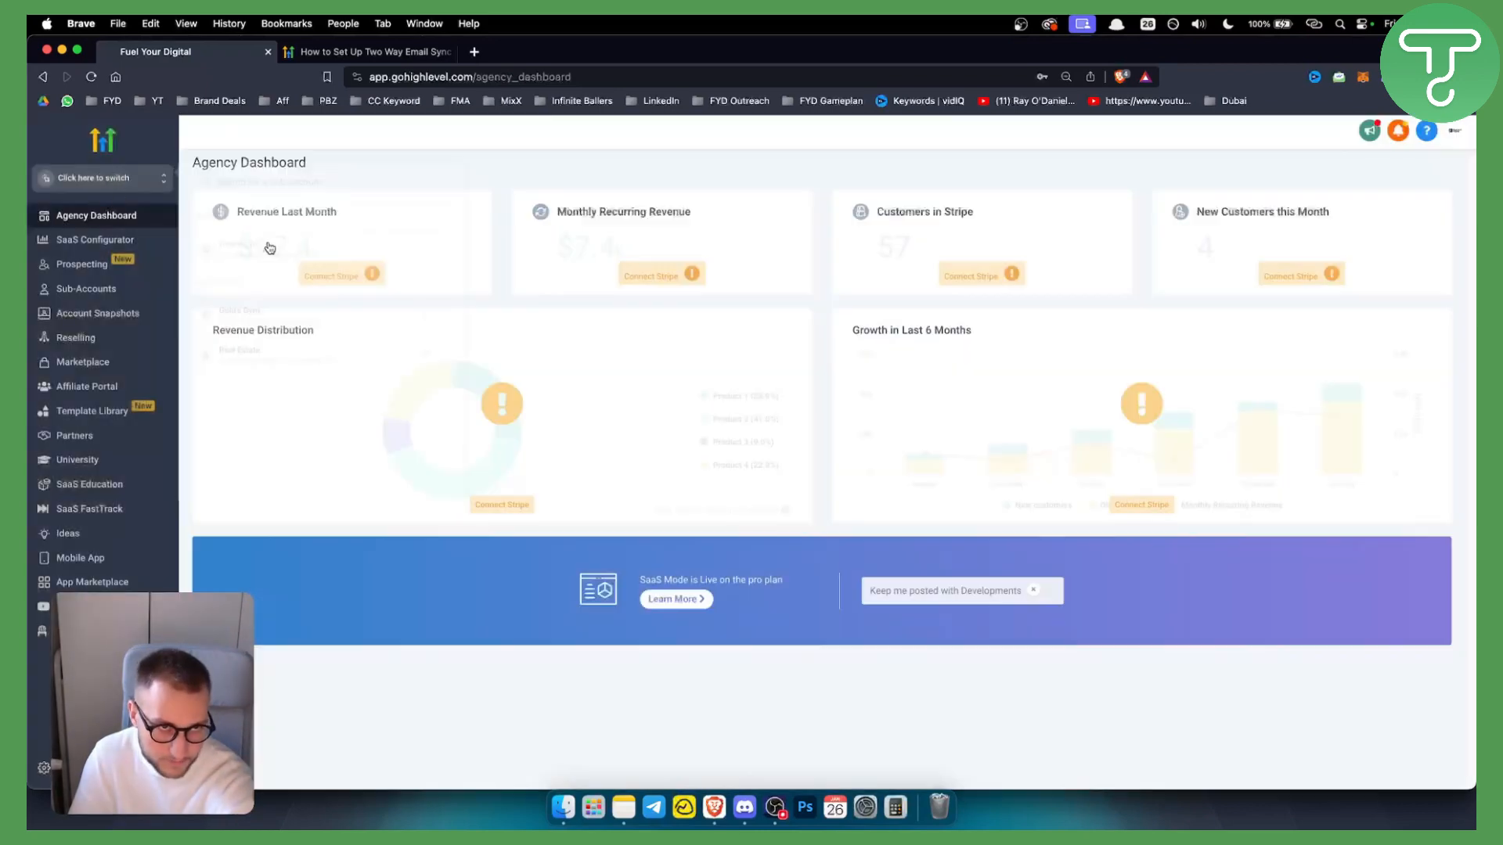
{"action": "left_click", "coordinate": [366, 52]}
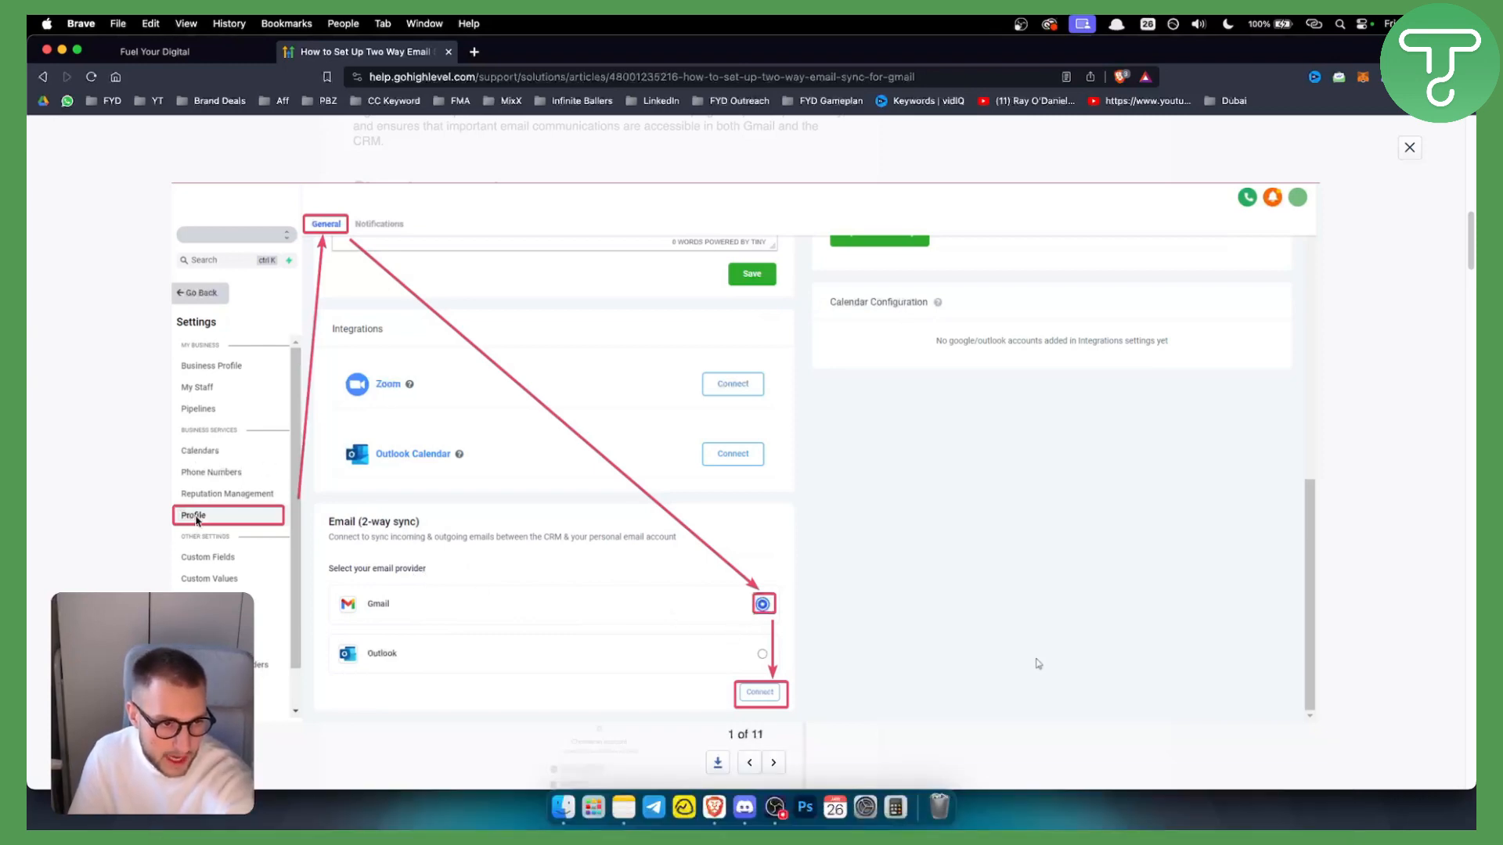
Return to the article and read the Gmail account selection and permissions steps down to the connected screenshot
{"action": "left_click", "coordinate": [153, 50]}
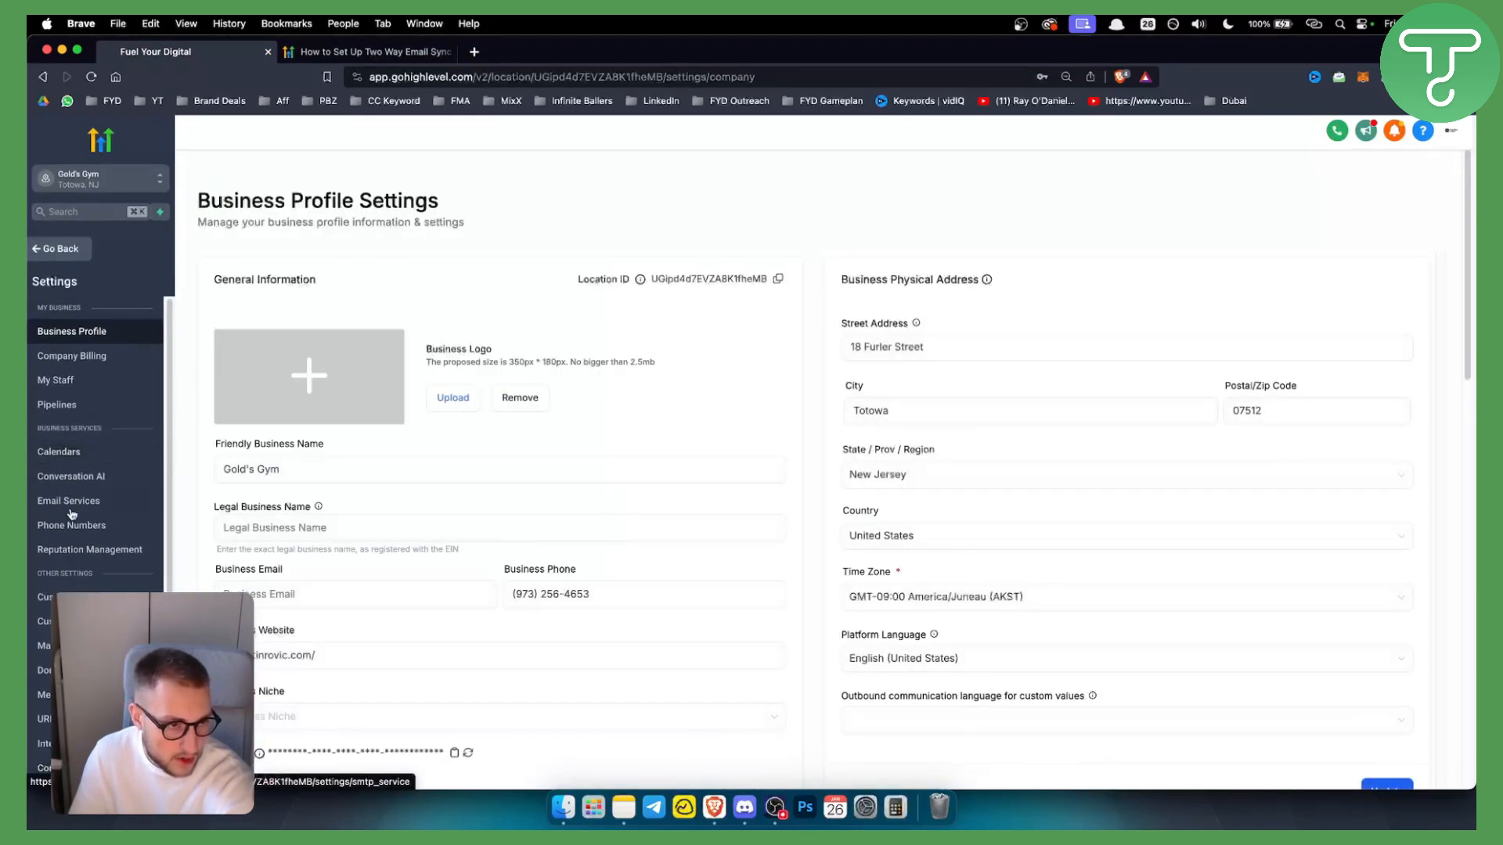
{"action": "left_click", "coordinate": [366, 51]}
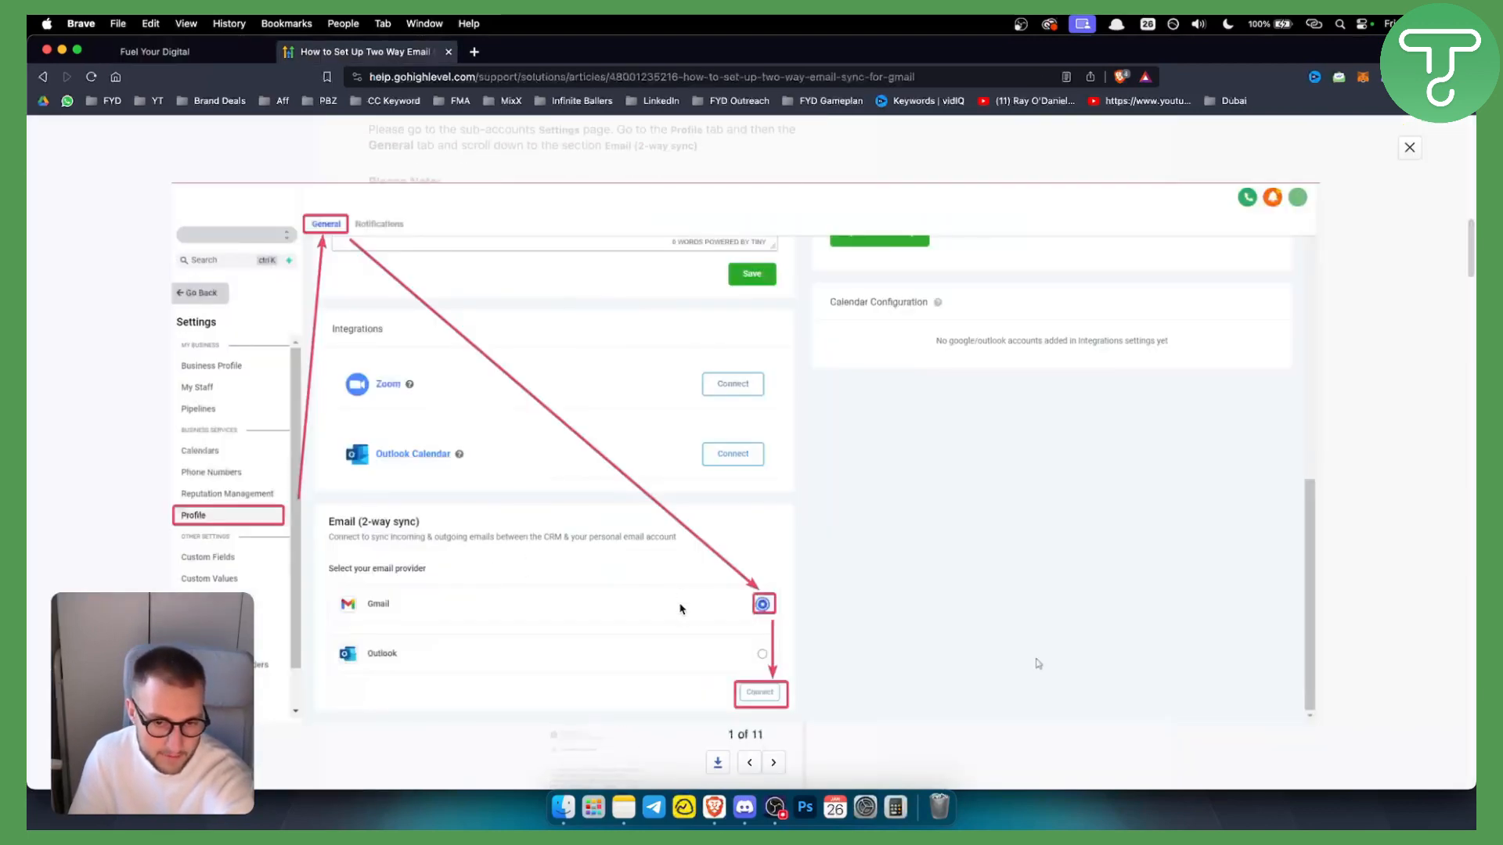
{"action": "scroll", "scroll_direction": "down", "scroll_amount": 3}
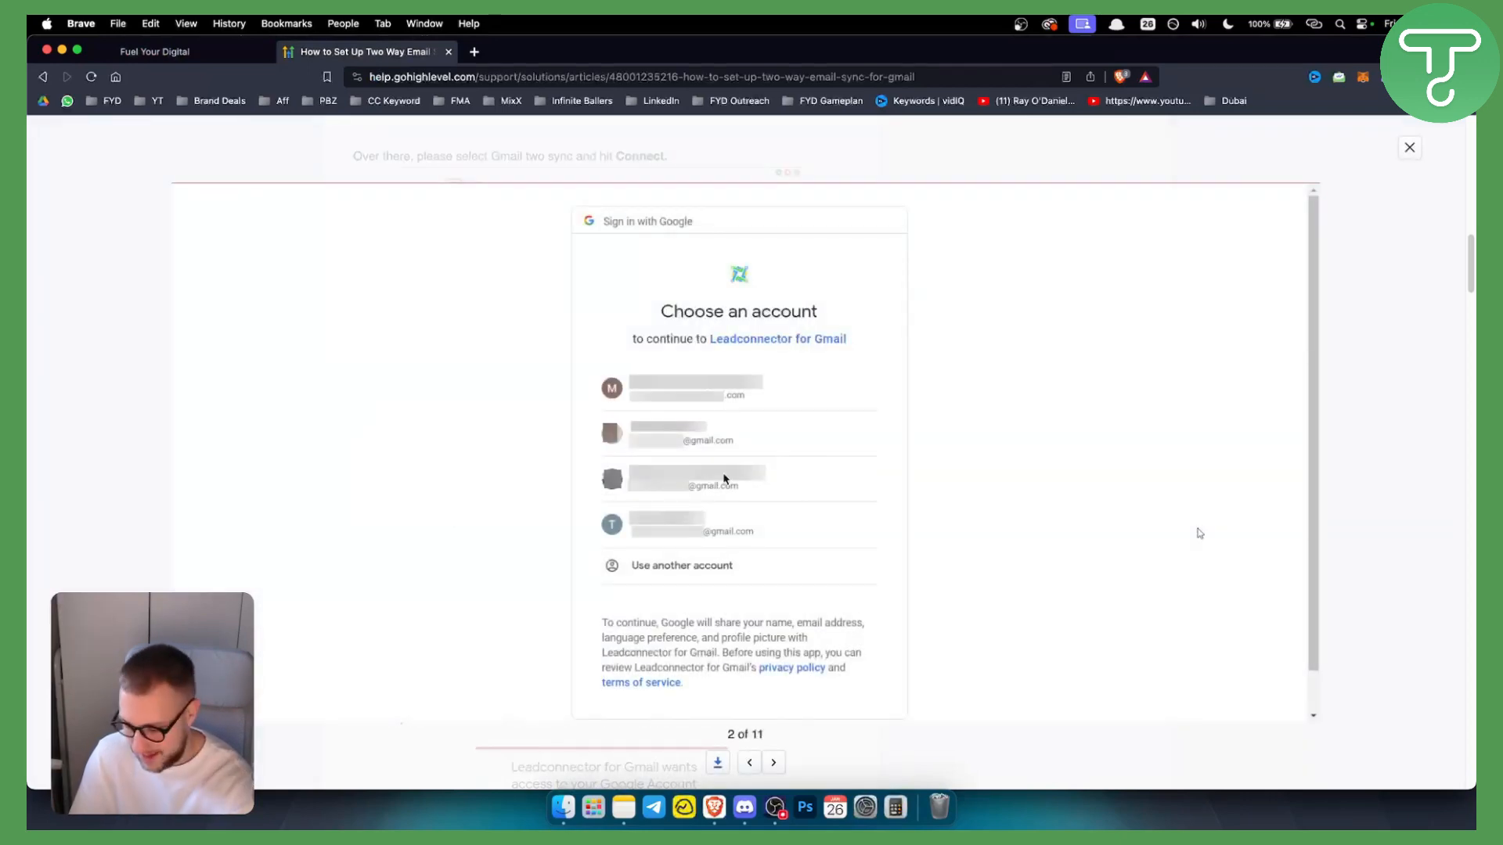
{"action": "scroll", "scroll_direction": "down", "scroll_amount": 3}
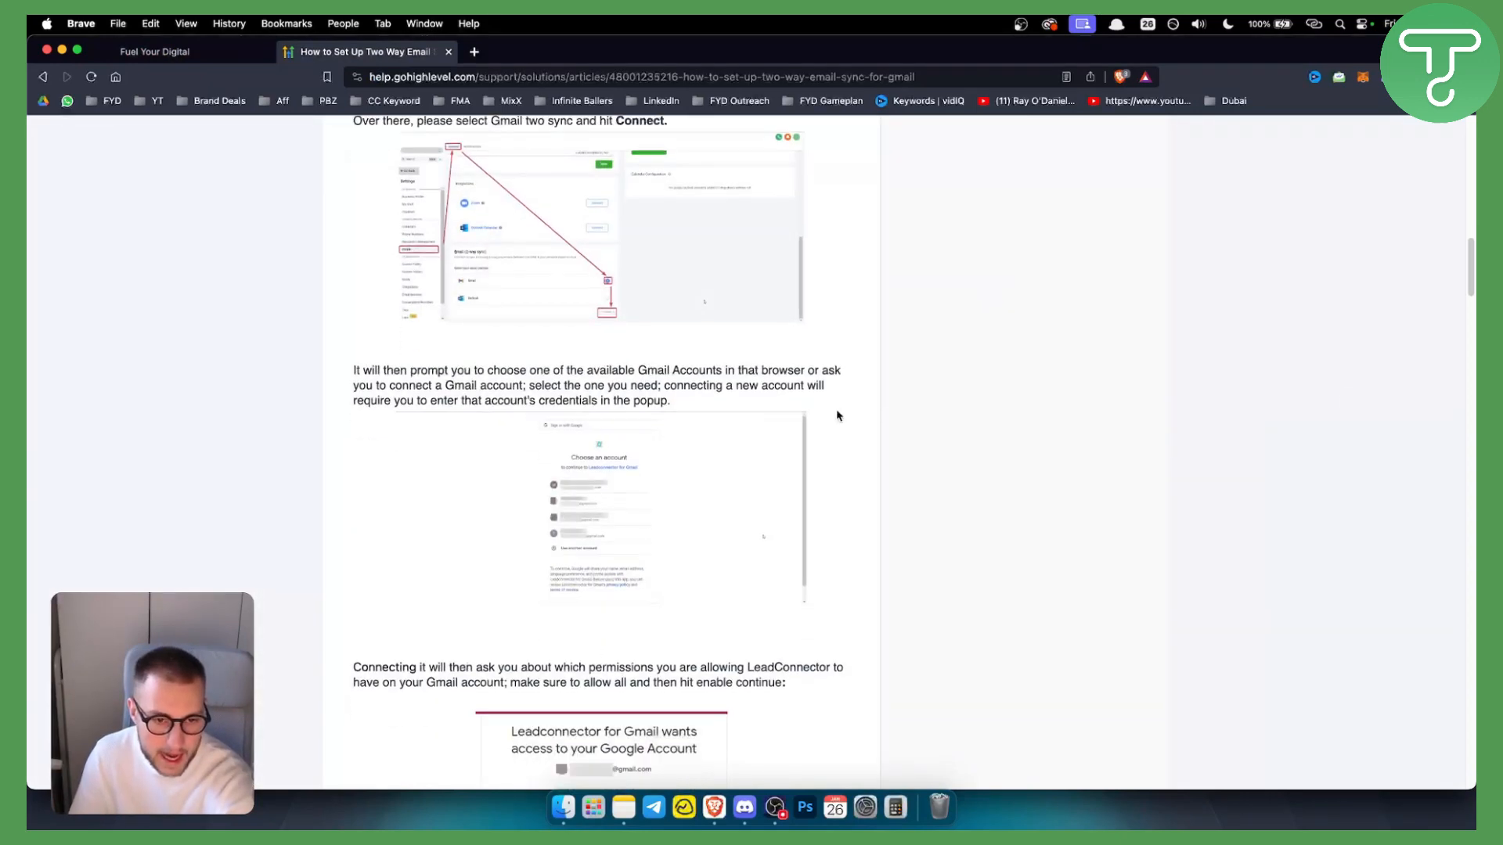
{"action": "scroll", "scroll_direction": "down", "scroll_amount": 3}
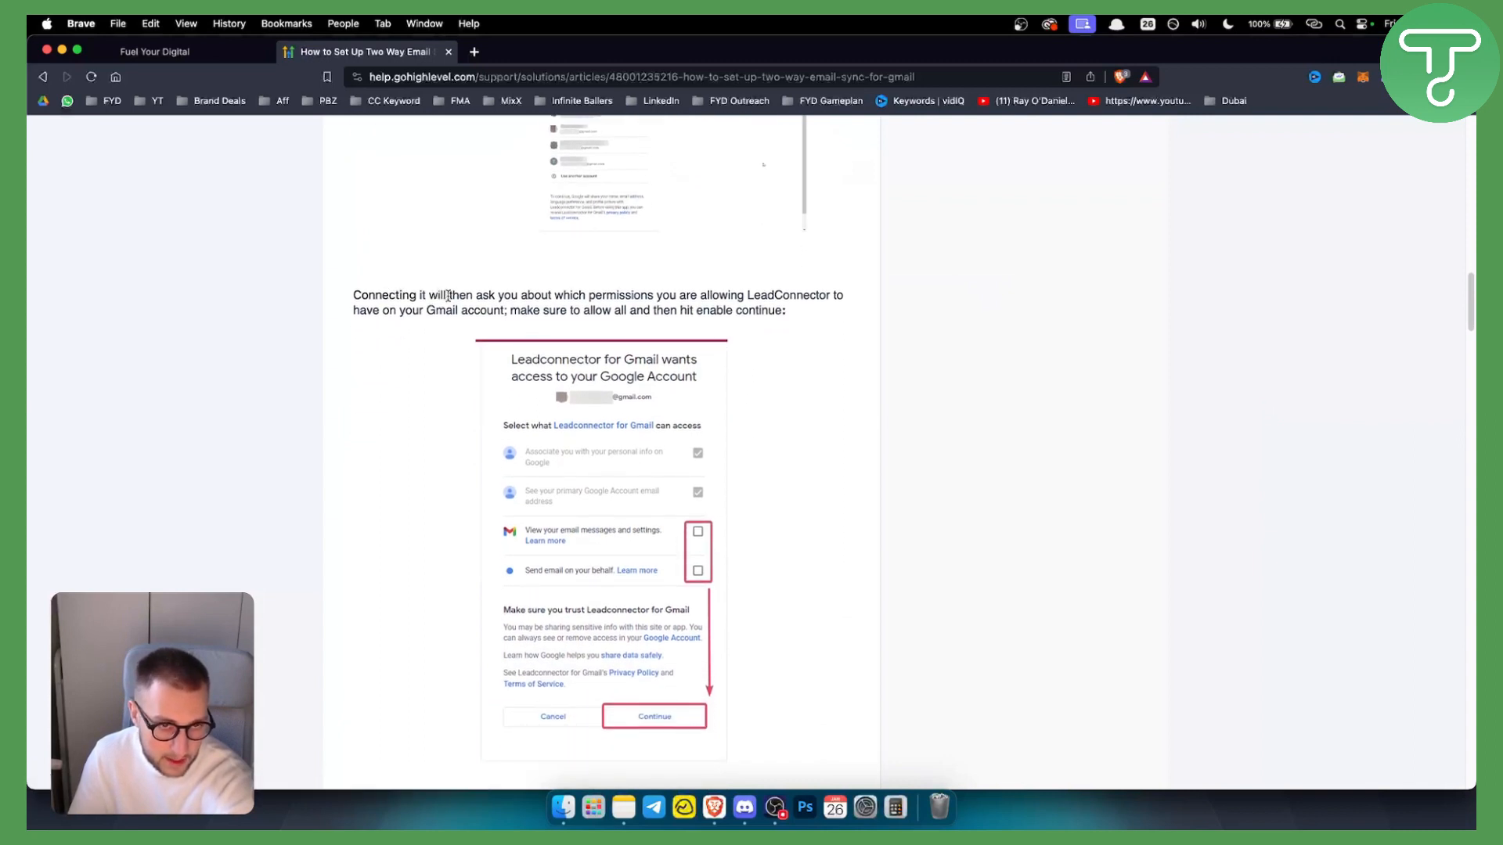
{"action": "left_click_drag", "start_coordinate": [586, 296], "coordinate": [822, 296]}
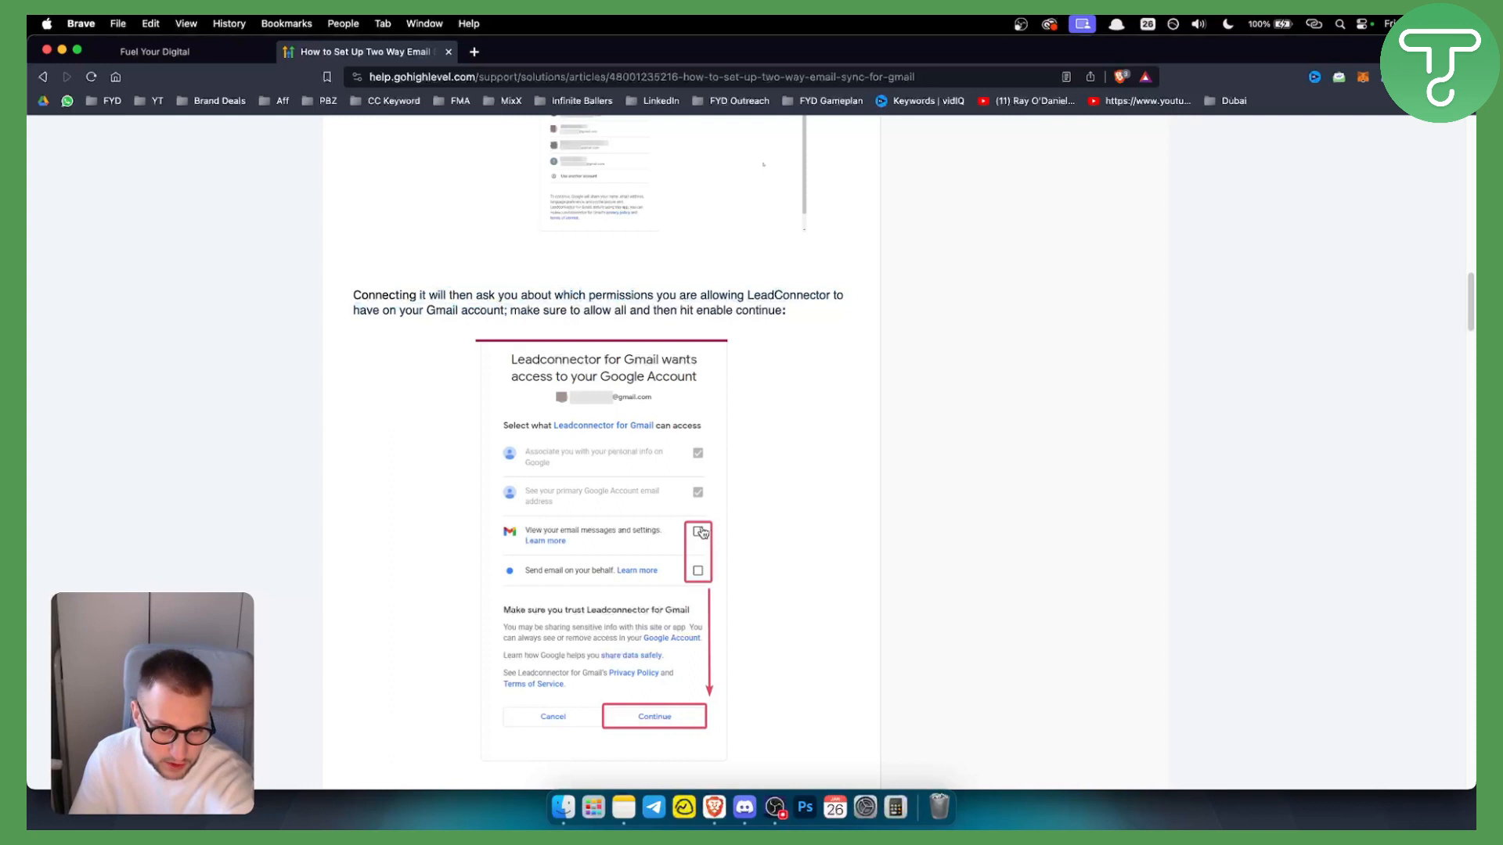
{"action": "scroll", "scroll_direction": "down", "scroll_amount": 3}
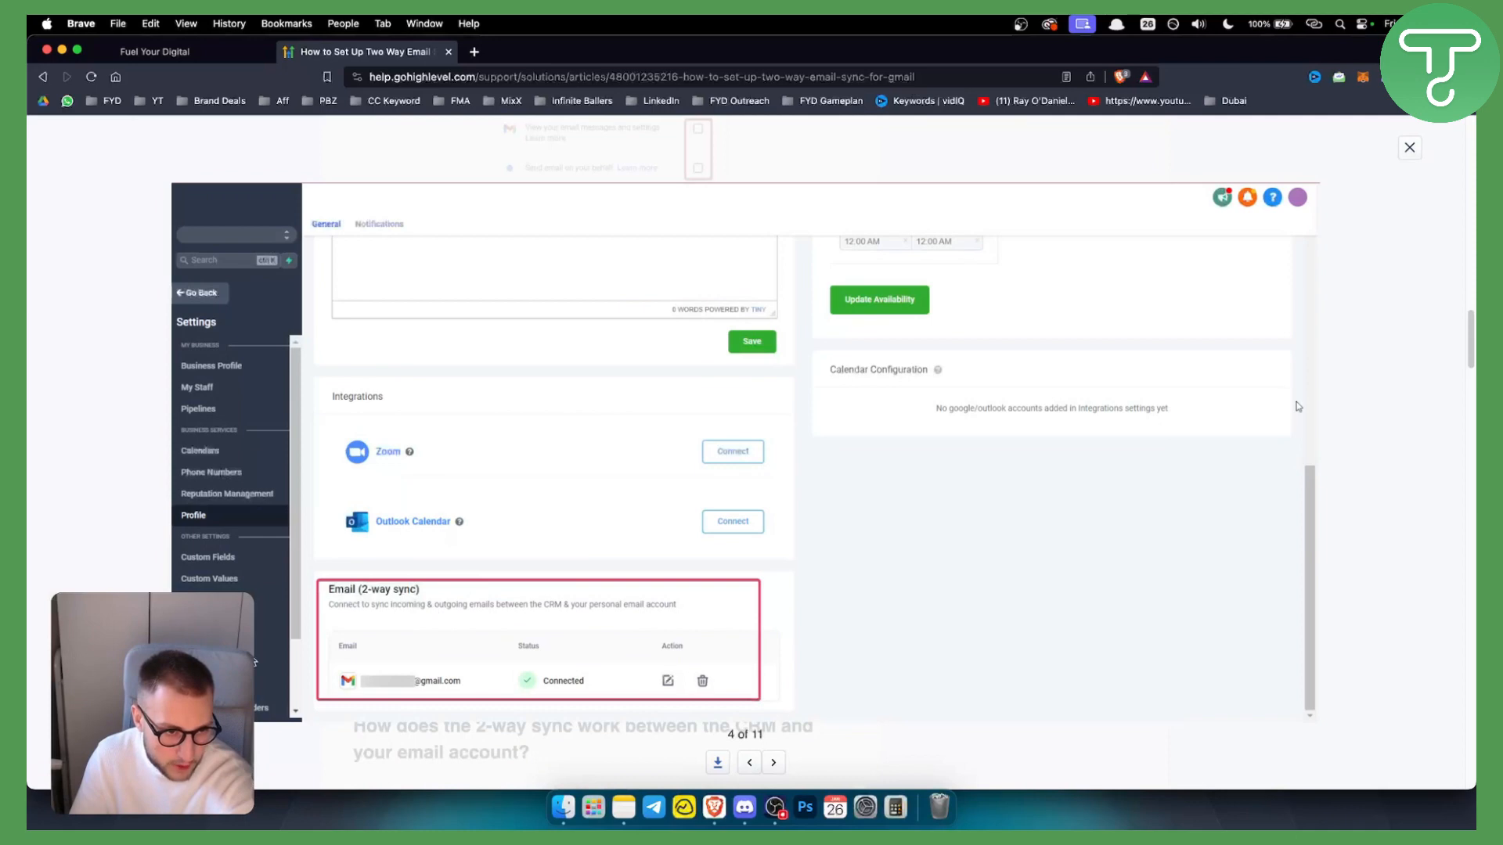
{"action": "mouse_move", "coordinate": [1292, 584]}
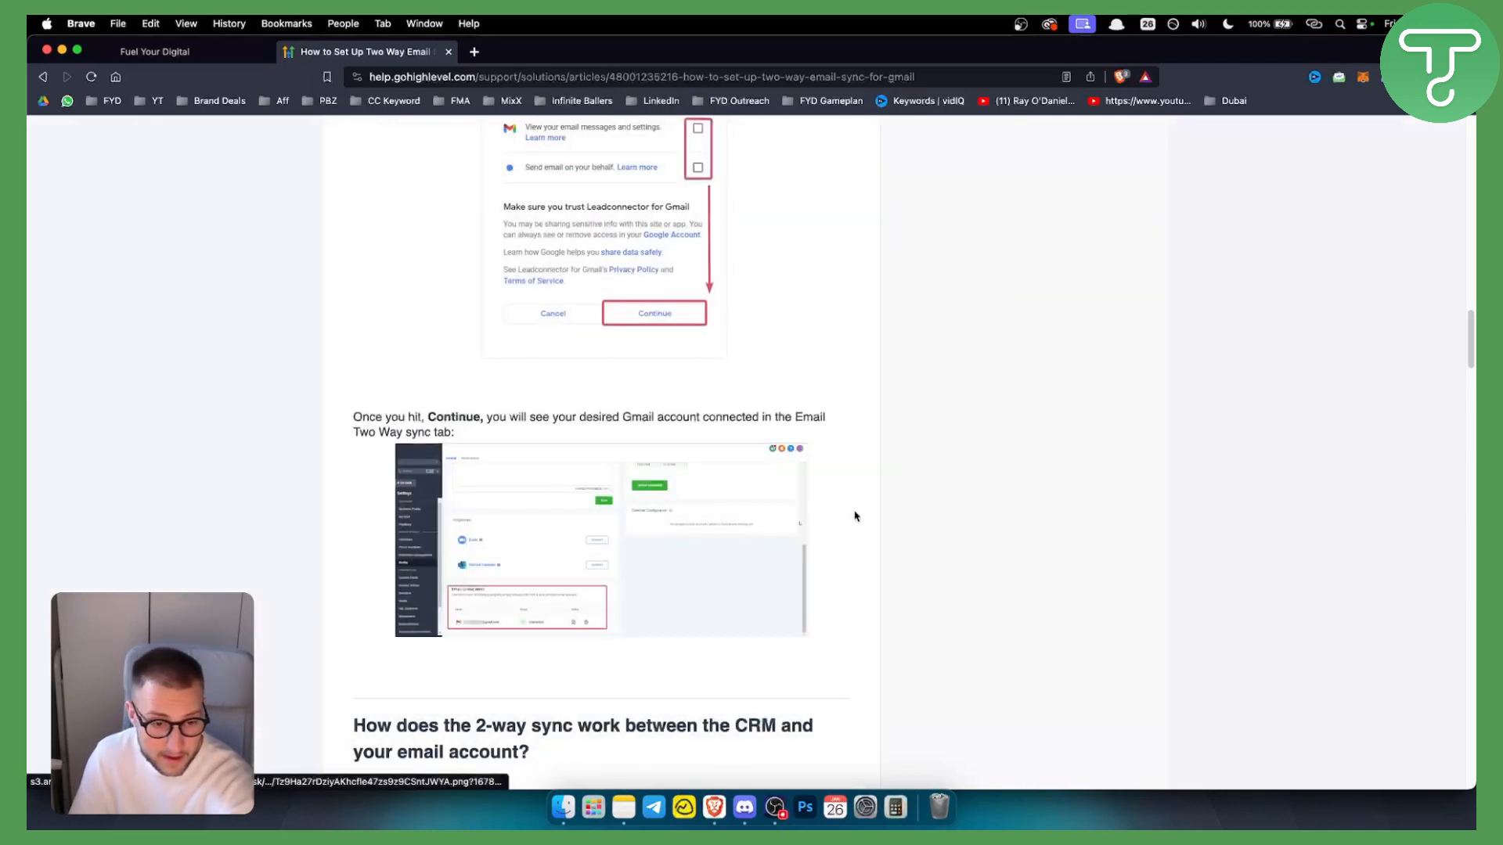
Move down to the 'How does the 2-way sync work' section and its conversations example
{"action": "scroll", "scroll_direction": "down", "scroll_amount": 3}
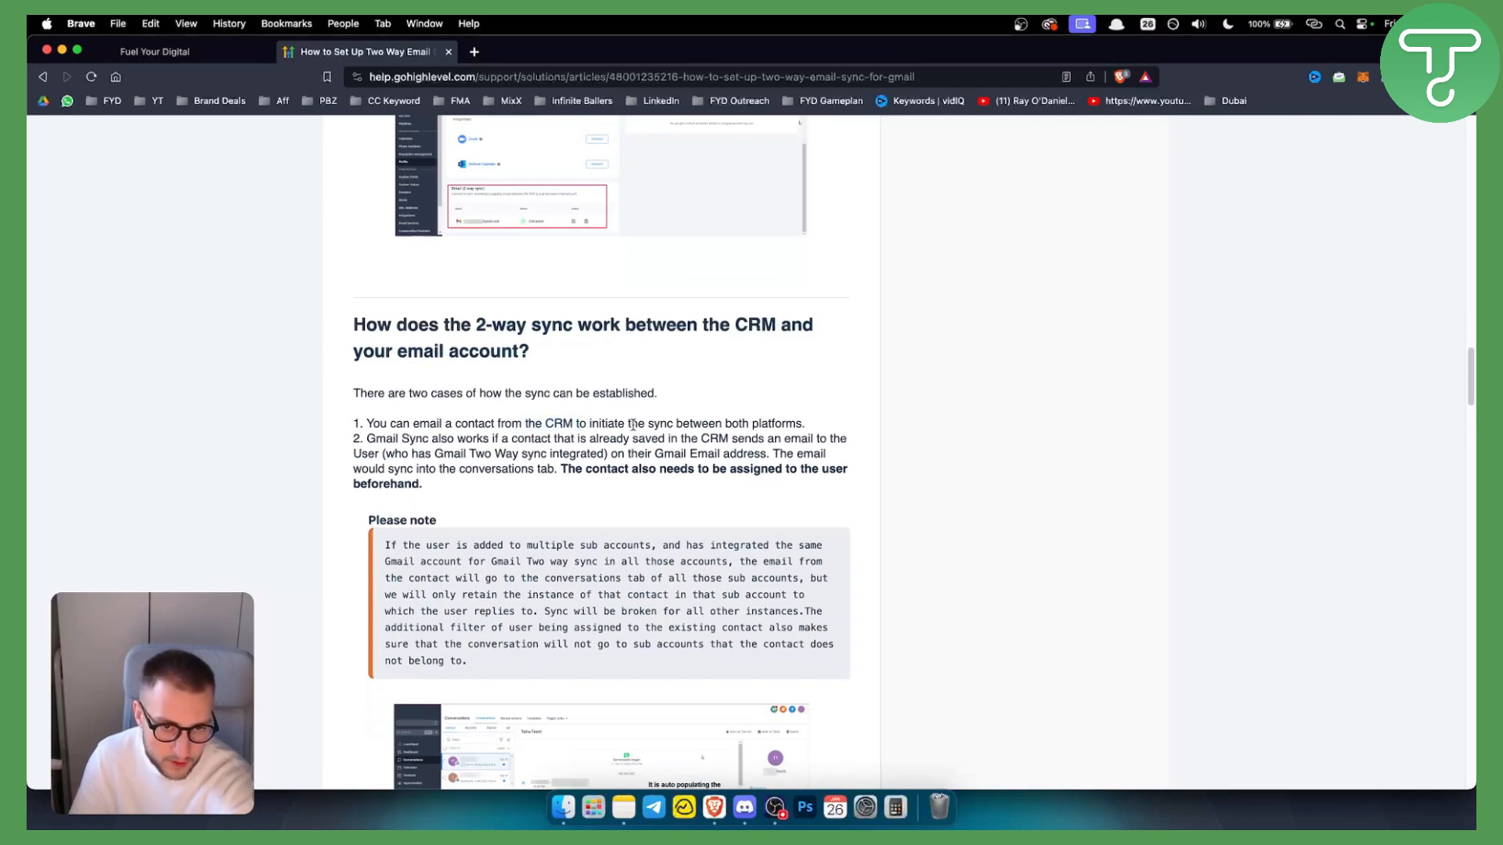
{"action": "scroll", "scroll_direction": "down", "scroll_amount": 3}
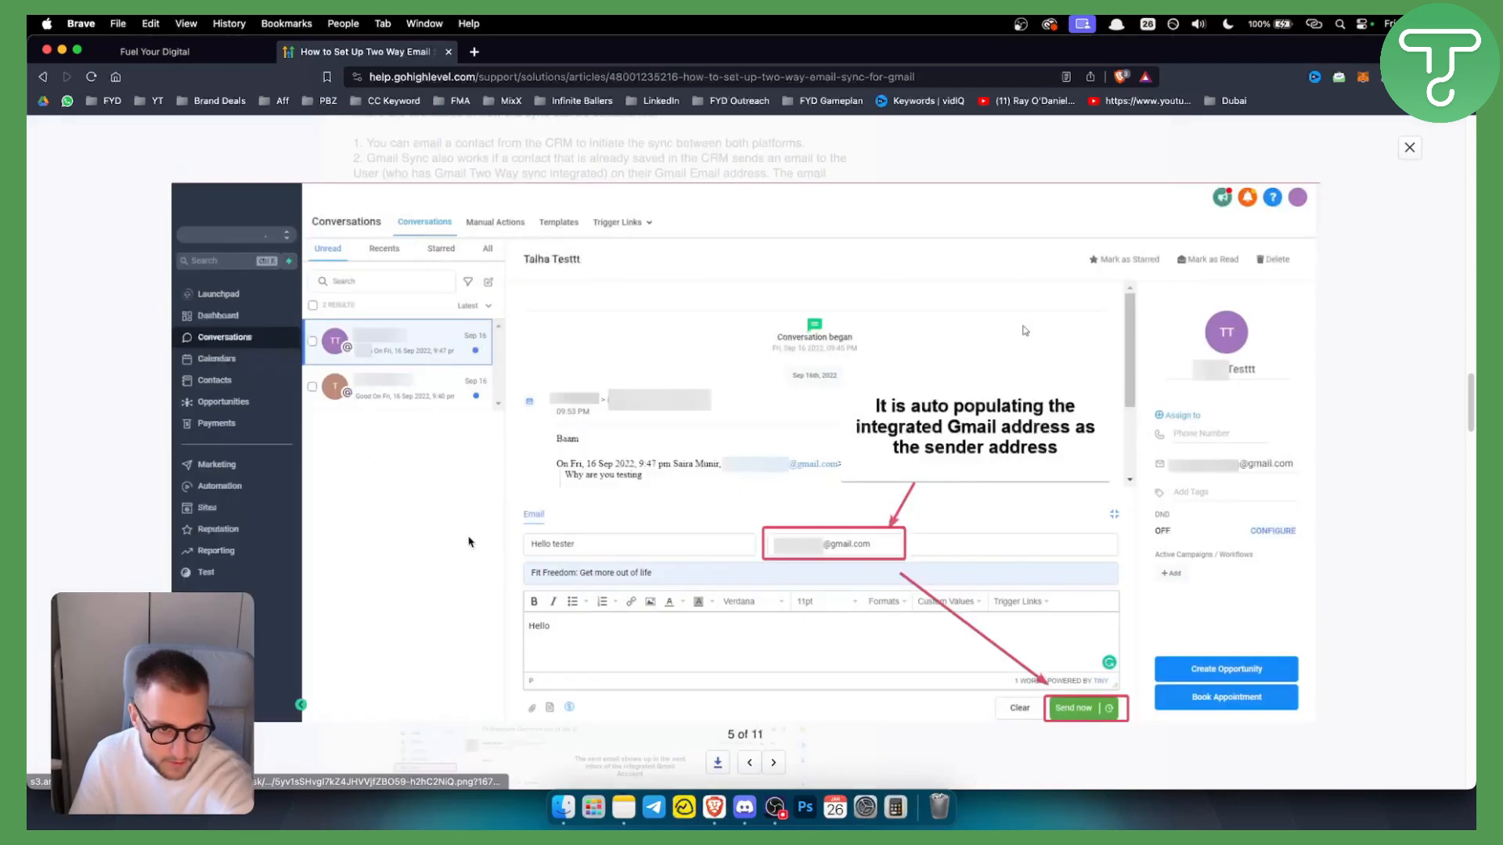
{"action": "mouse_move", "coordinate": [851, 599]}
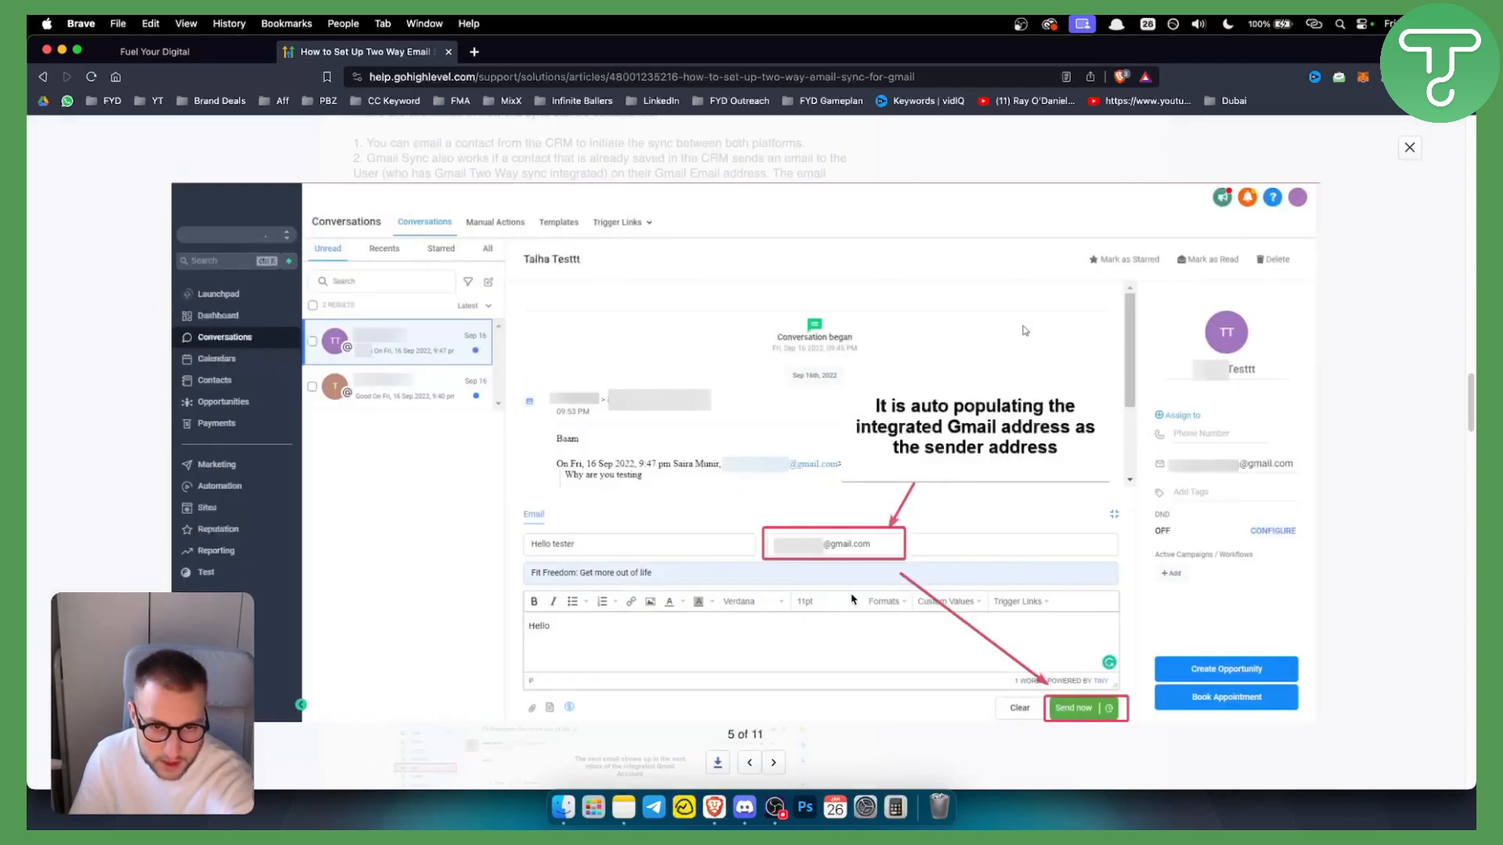
{"action": "mouse_move", "coordinate": [1033, 419]}
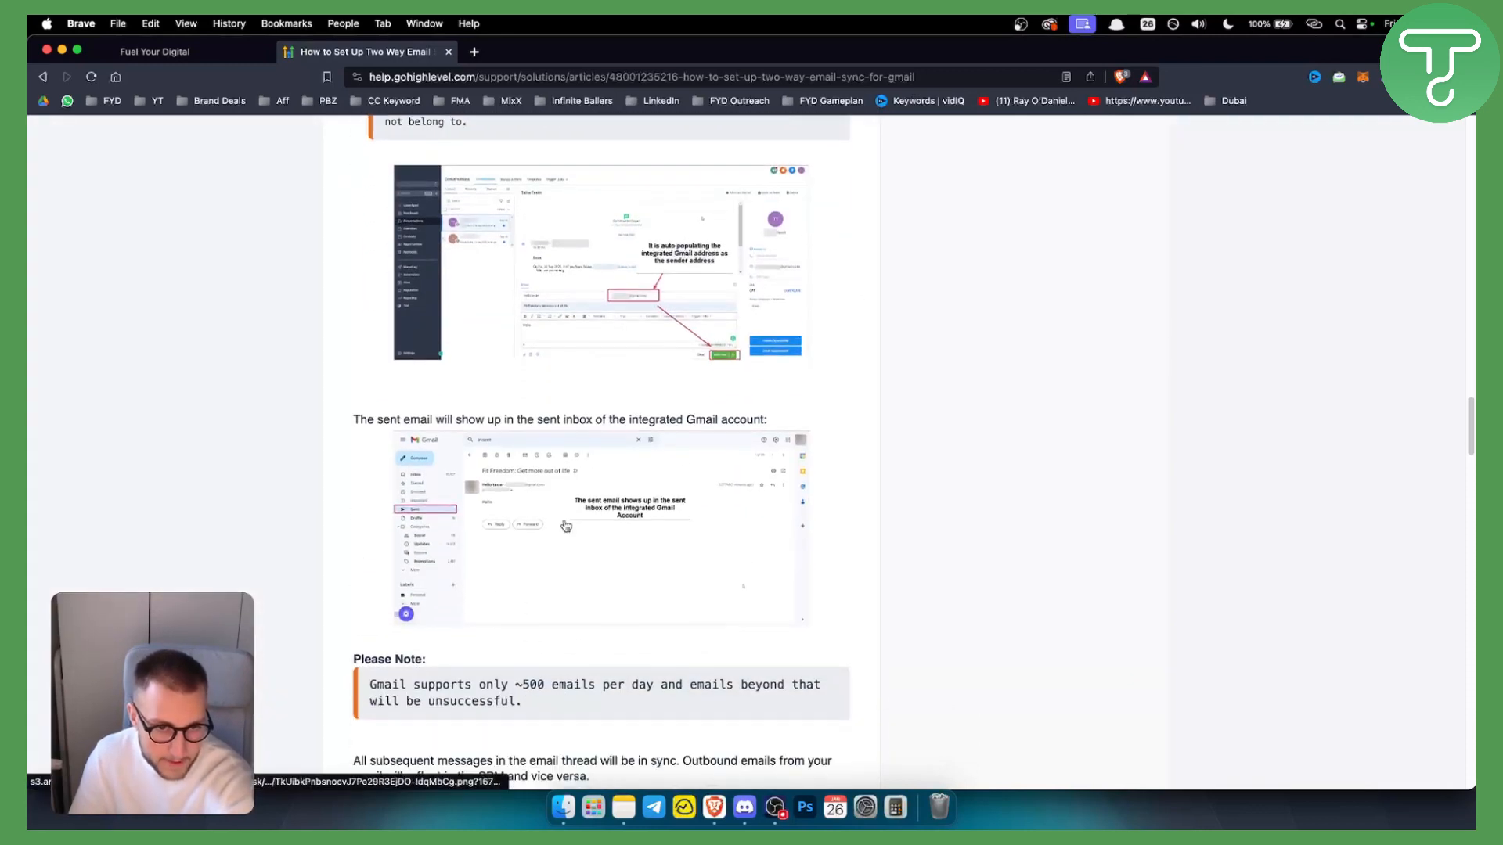
Move past the 500-email and 25 MB notes to Other functionalities: Update Email, Disconnect Email, Auto Bcc Sync
{"action": "left_click", "coordinate": [595, 528]}
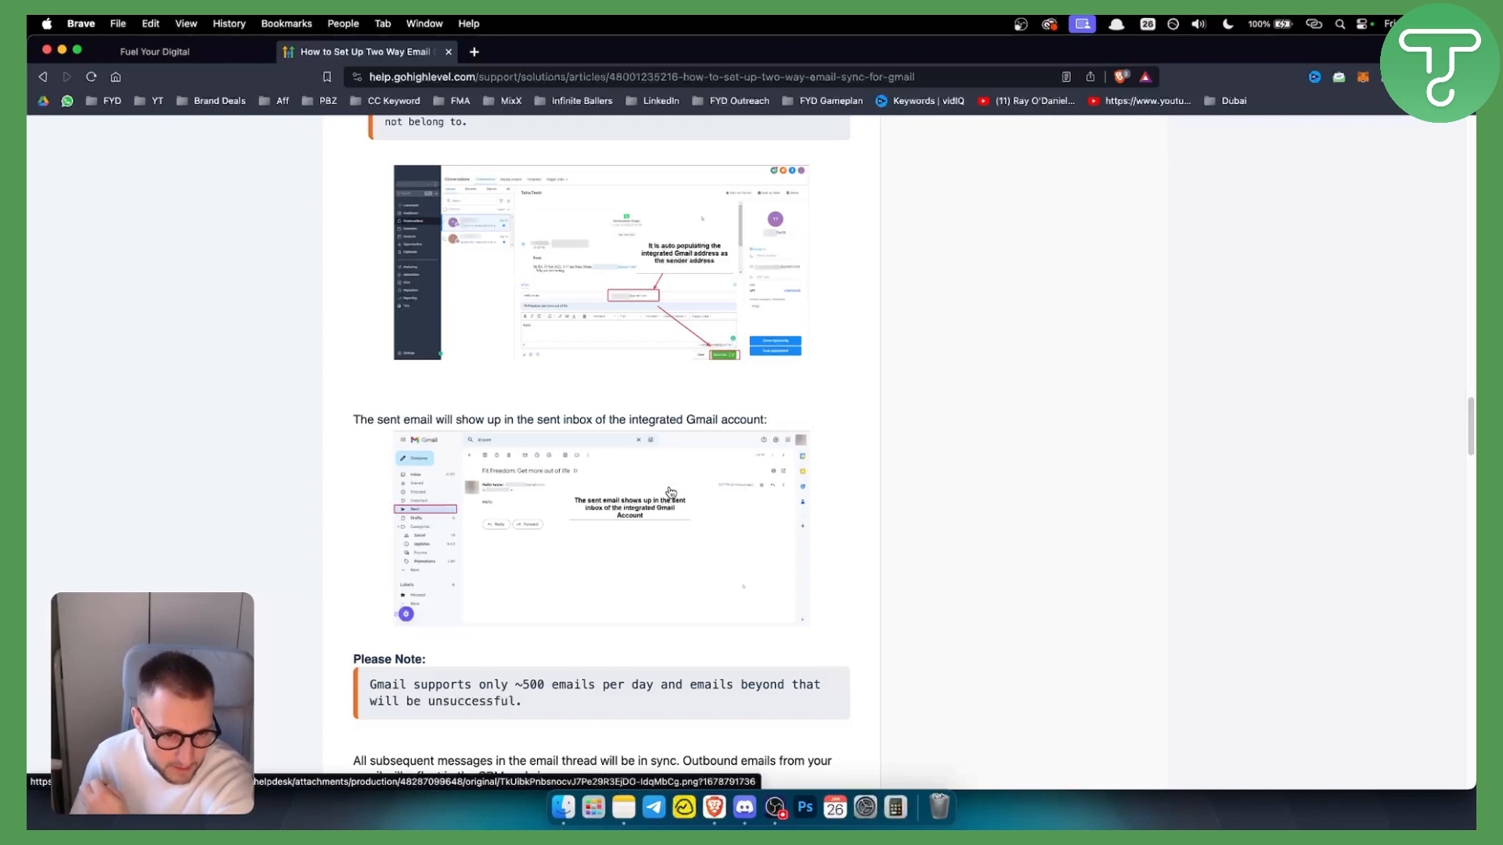
{"action": "scroll", "scroll_direction": "down", "scroll_amount": 3}
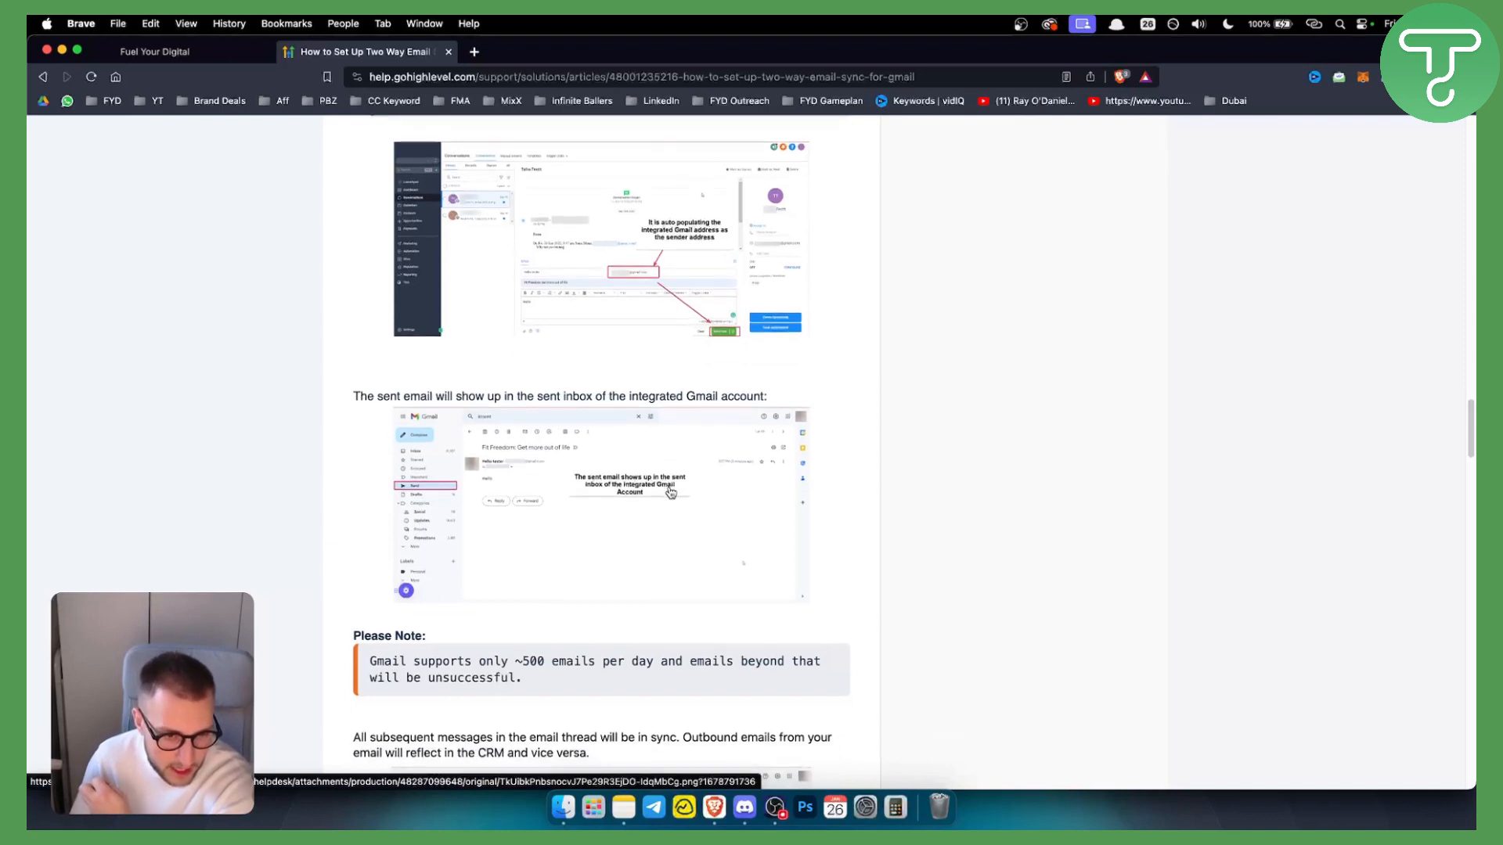
{"action": "scroll", "scroll_direction": "down", "scroll_amount": 3}
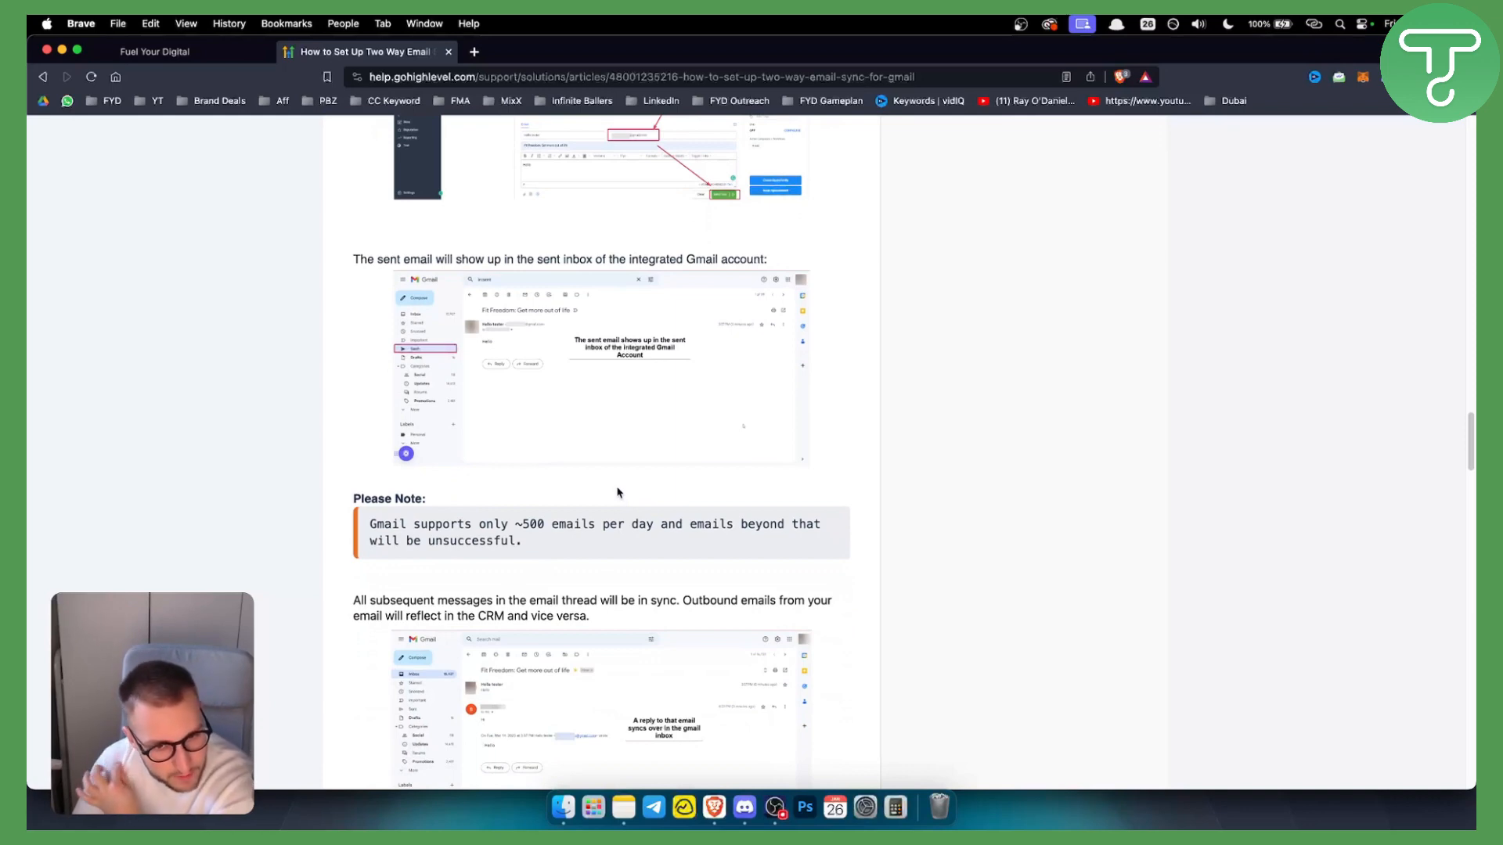
{"action": "scroll", "scroll_direction": "down", "scroll_amount": 3}
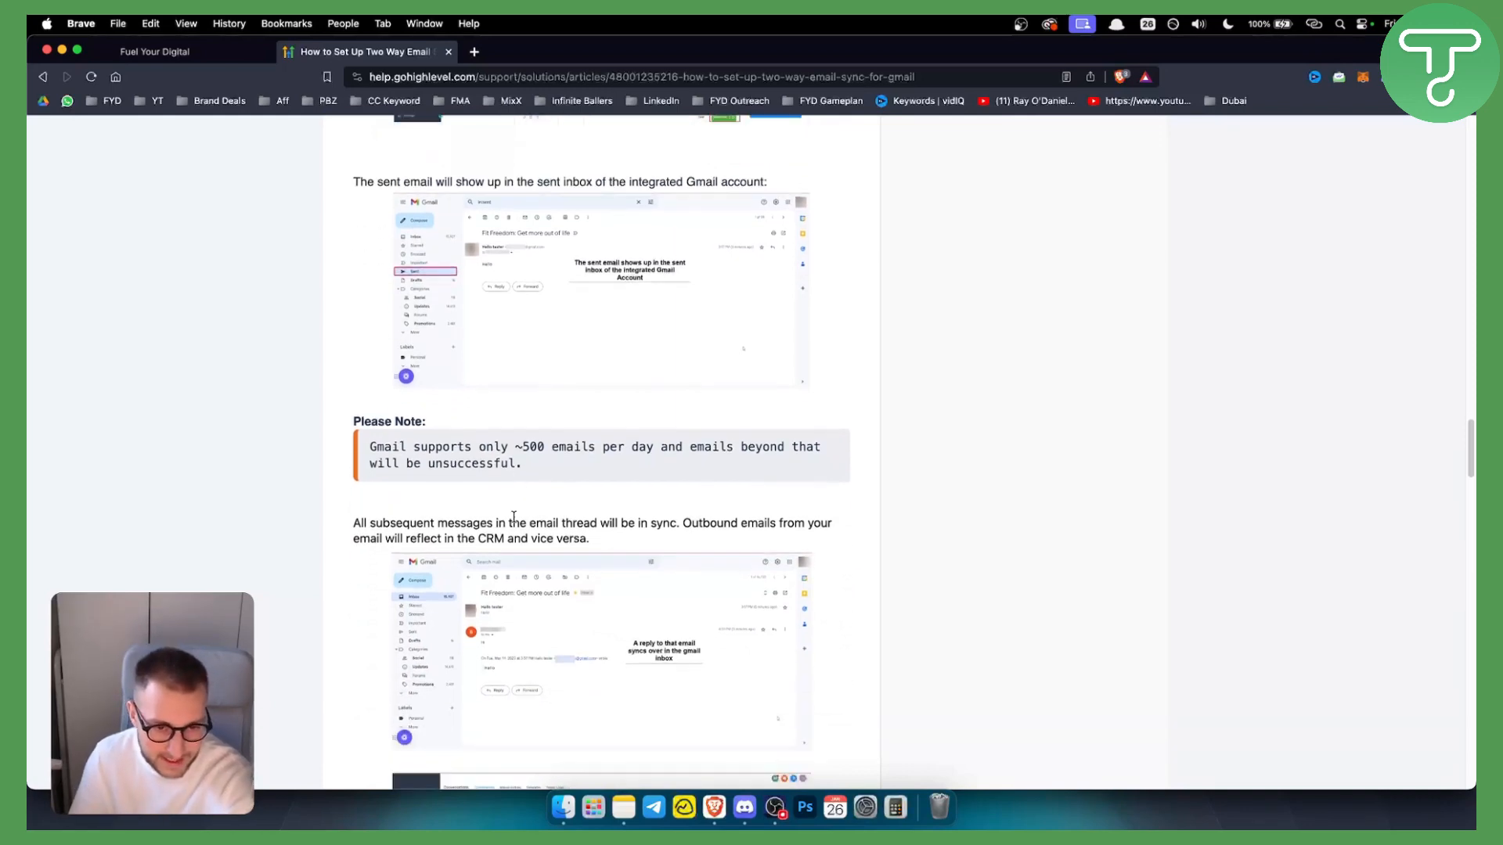
{"action": "scroll", "scroll_direction": "down", "scroll_amount": 3}
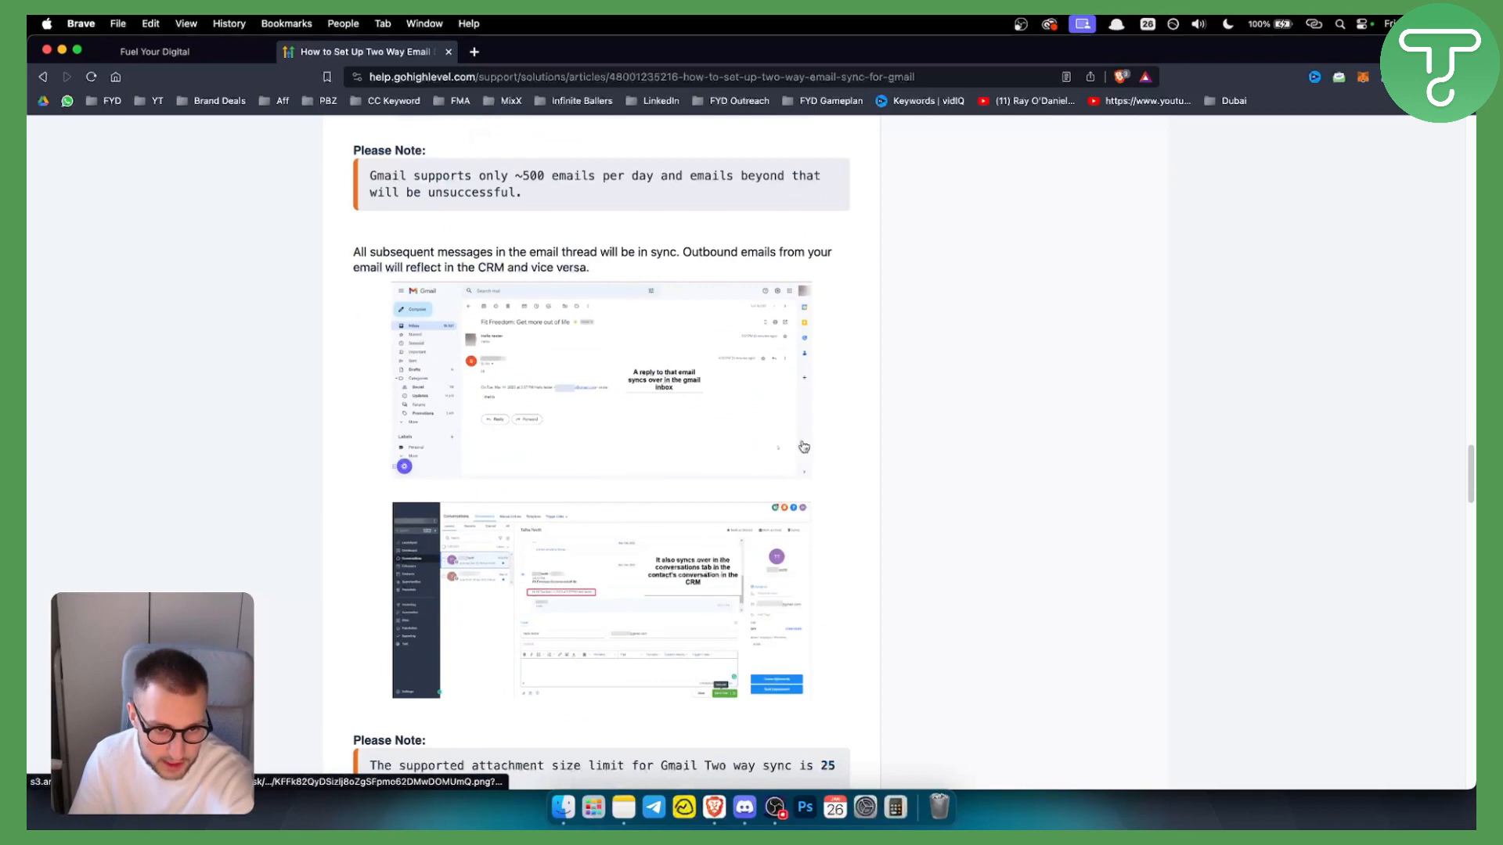
{"action": "scroll", "scroll_direction": "down", "scroll_amount": 3}
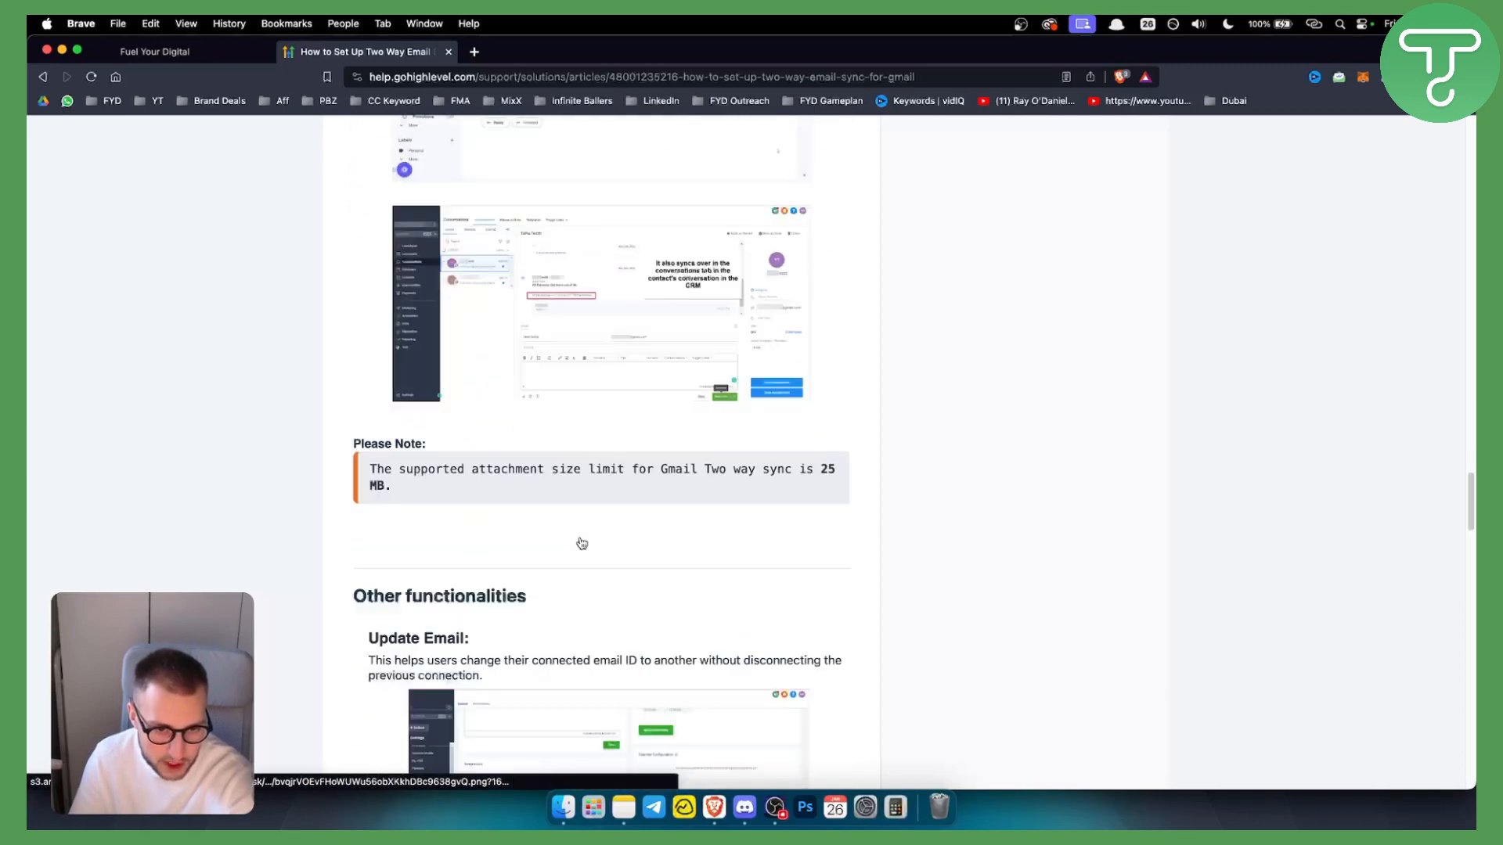
{"action": "scroll", "scroll_direction": "down", "scroll_amount": 3}
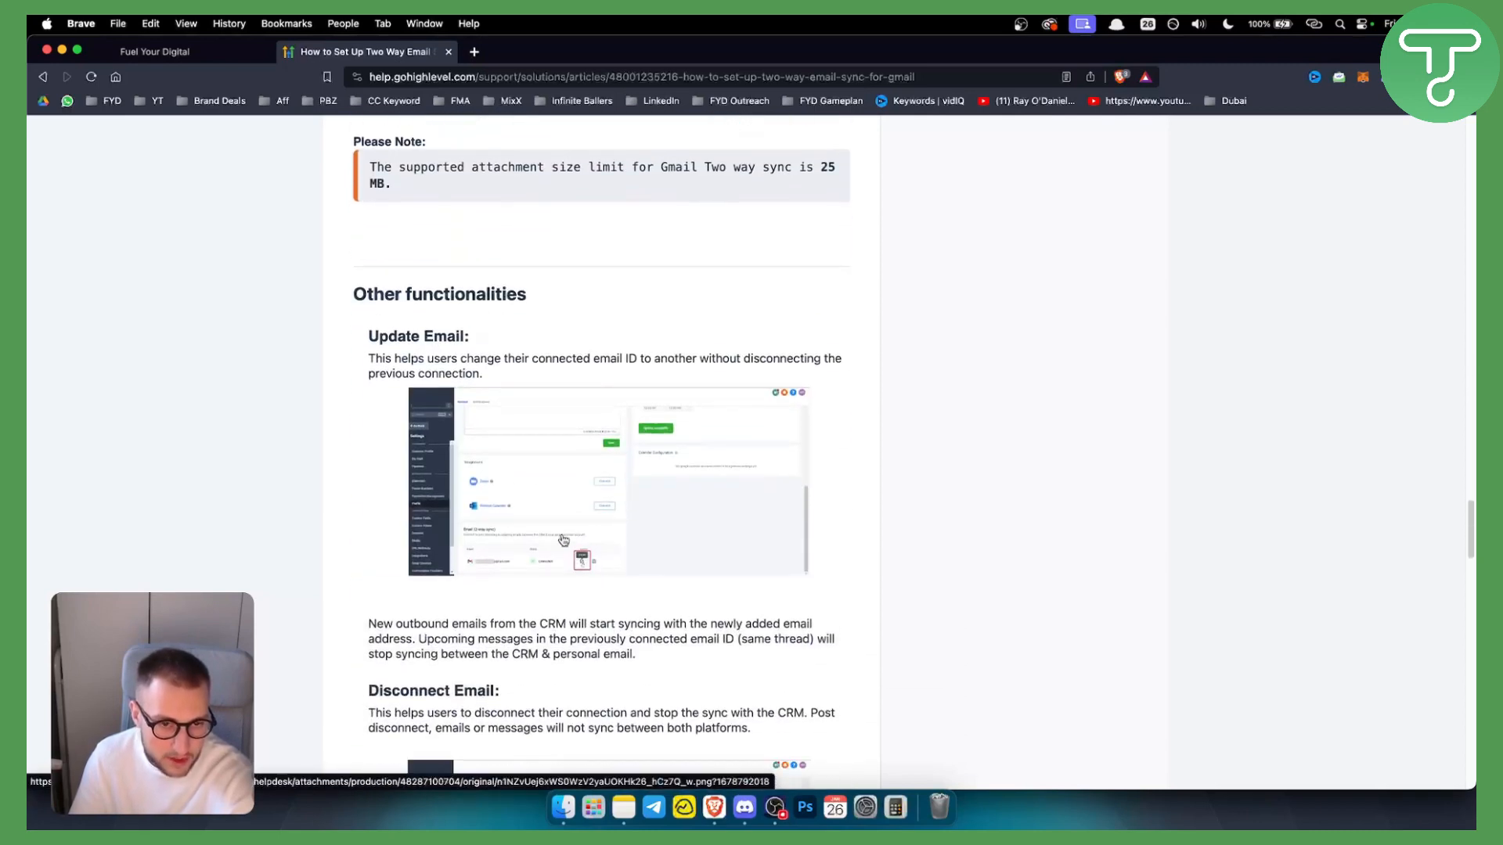
{"action": "scroll", "scroll_direction": "down", "scroll_amount": 3}
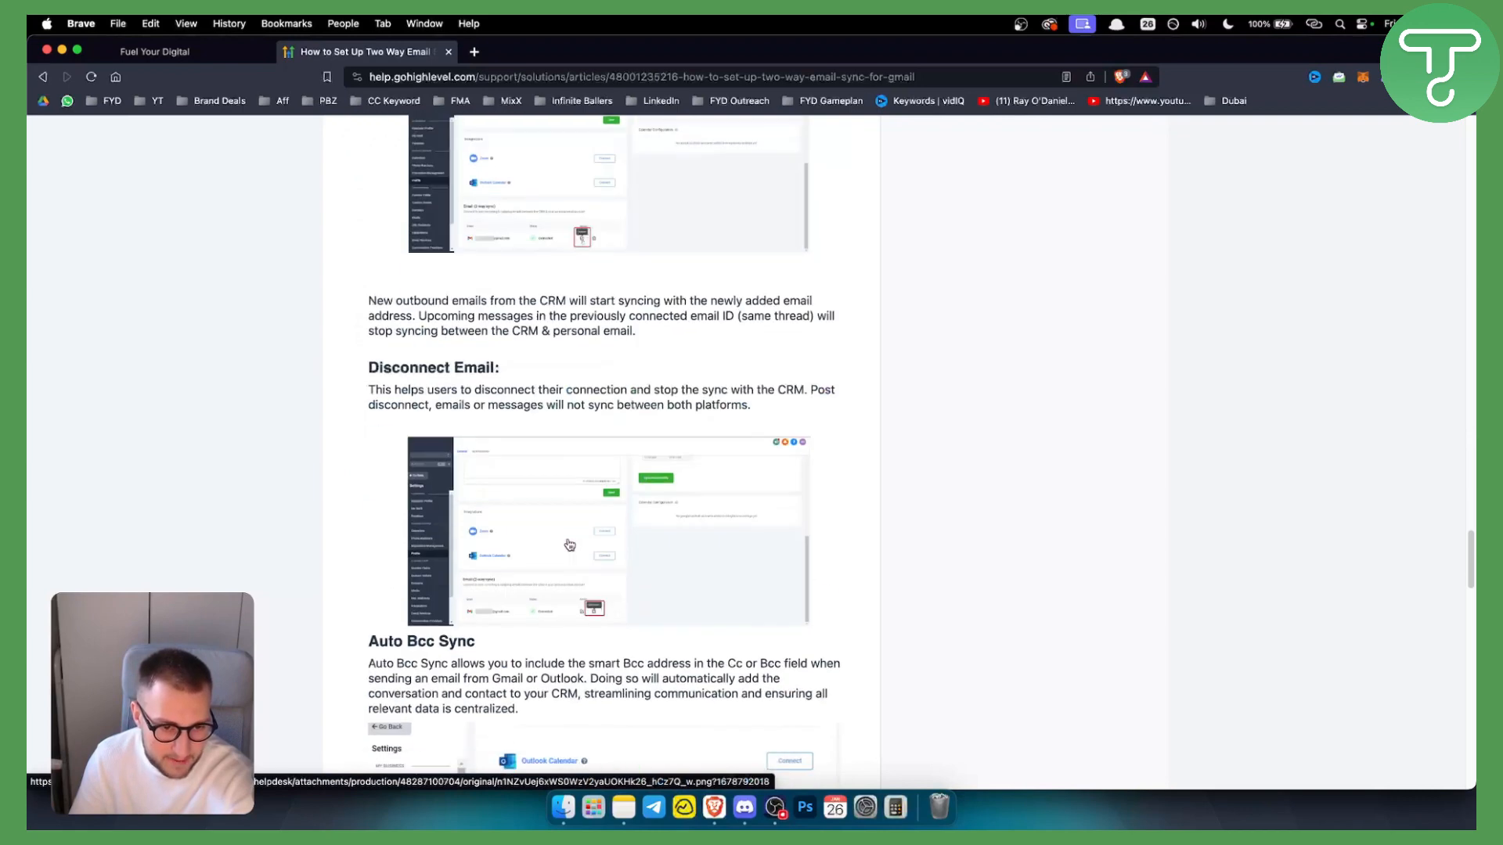
{"action": "scroll", "scroll_direction": "down", "scroll_amount": 3}
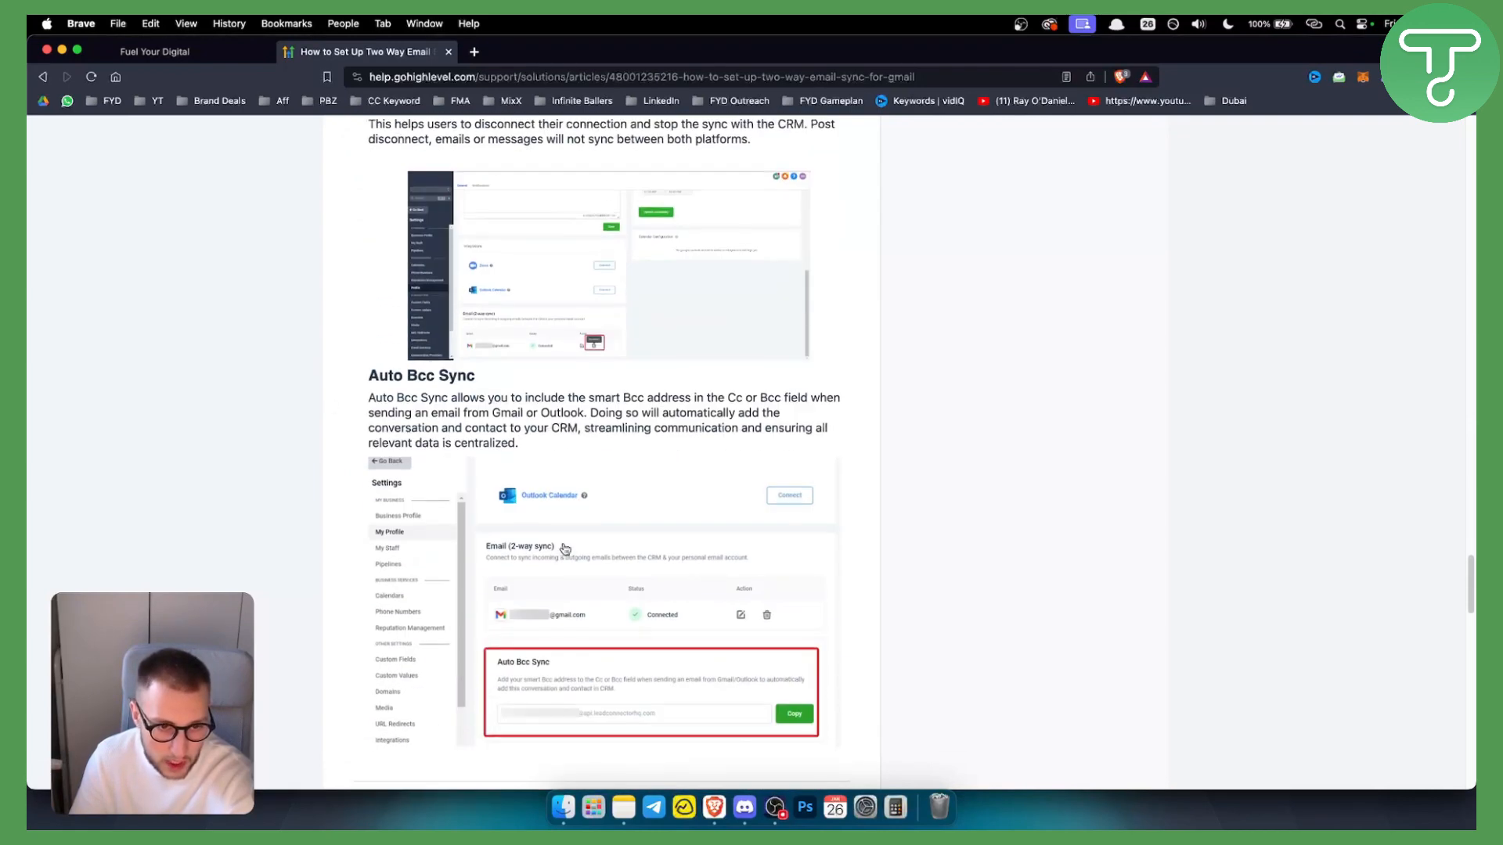
{"action": "scroll", "scroll_direction": "down", "scroll_amount": 3}
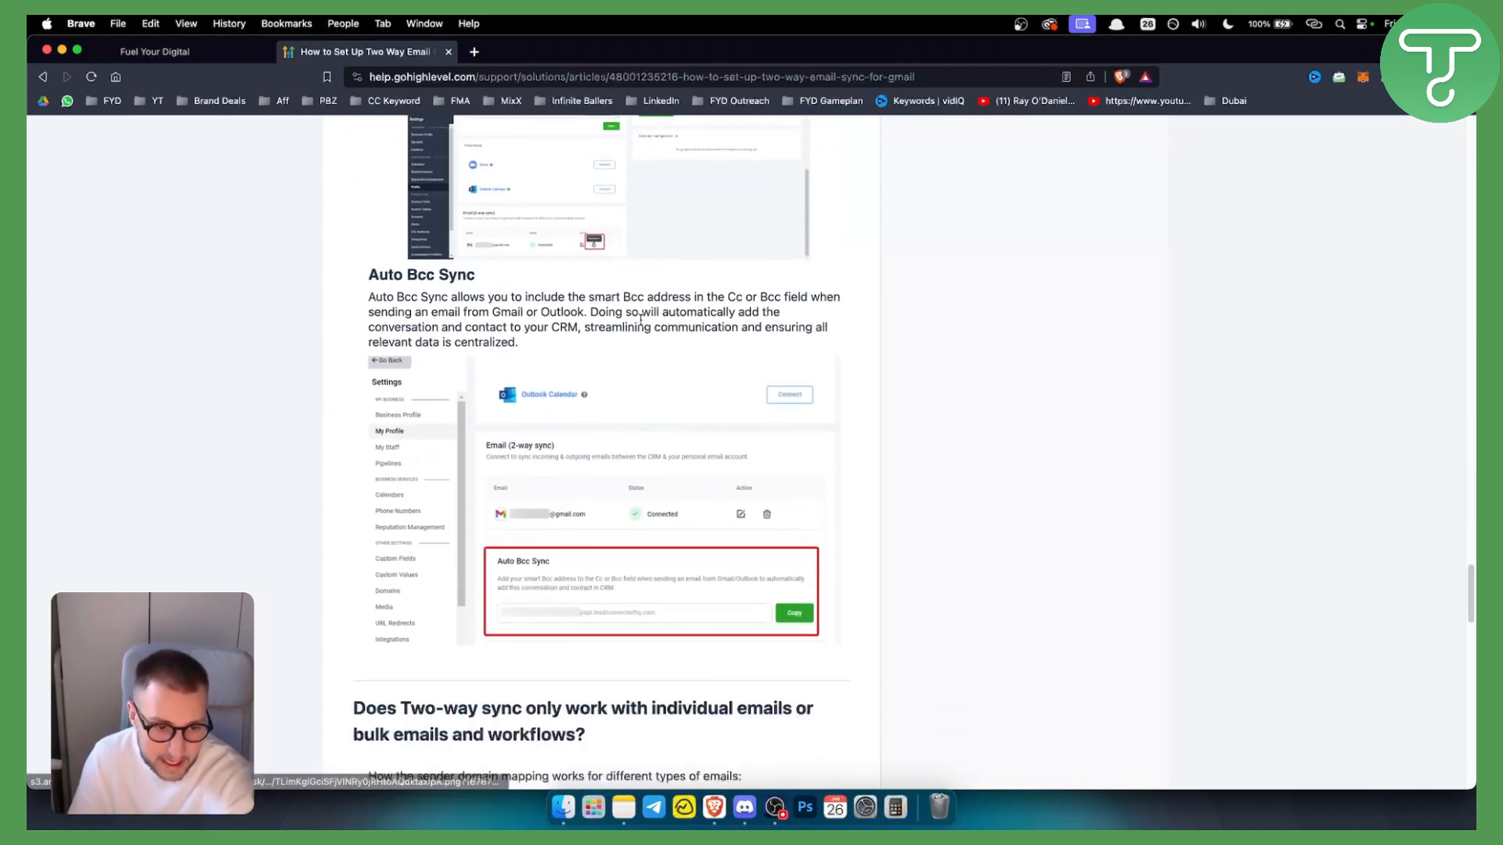
{"action": "scroll", "scroll_direction": "down", "scroll_amount": 3}
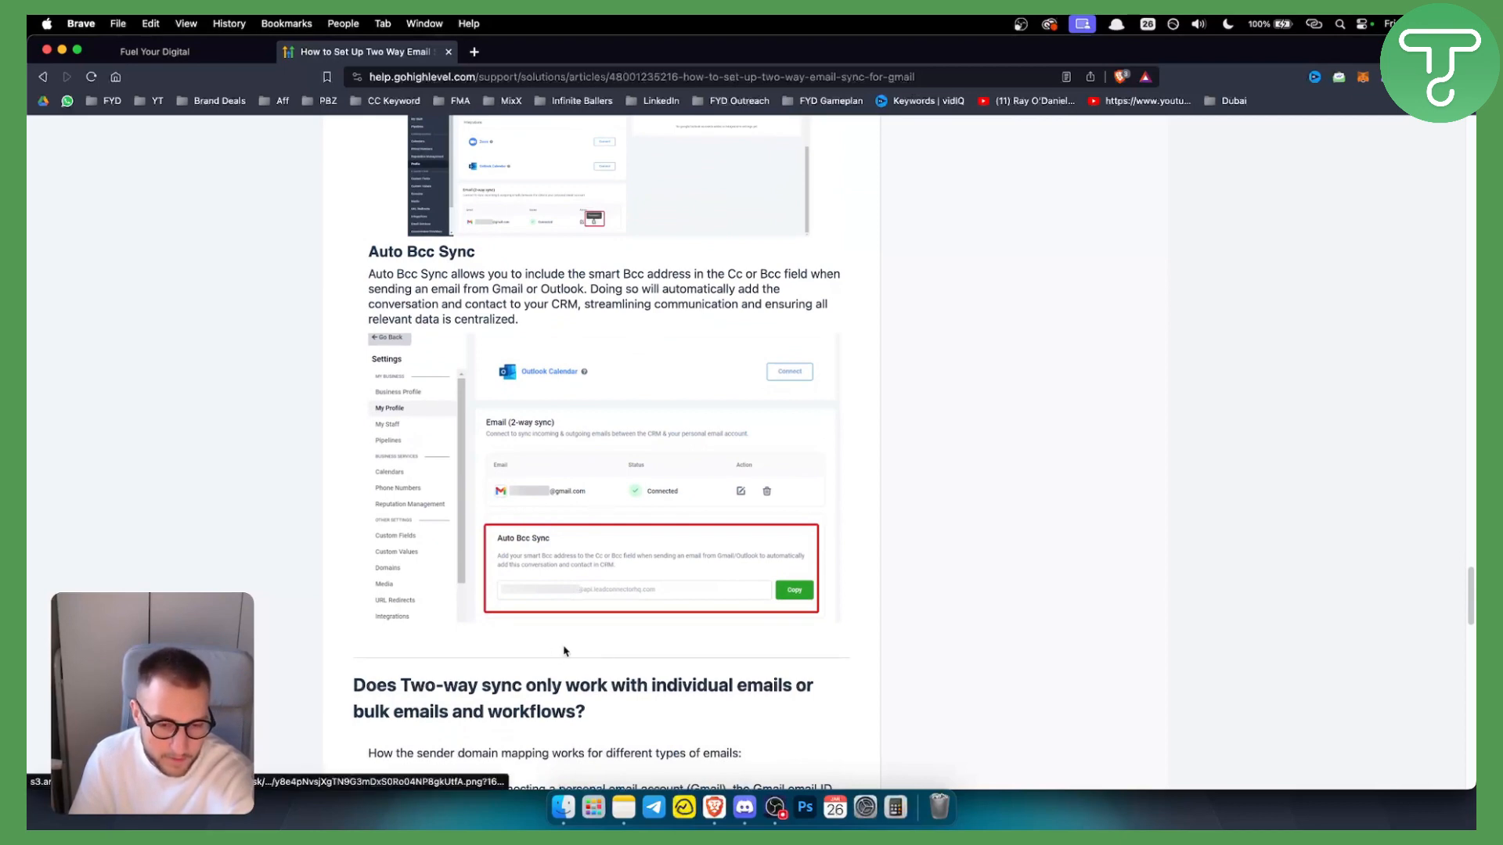
{"action": "scroll", "scroll_direction": "up", "scroll_amount": 3}
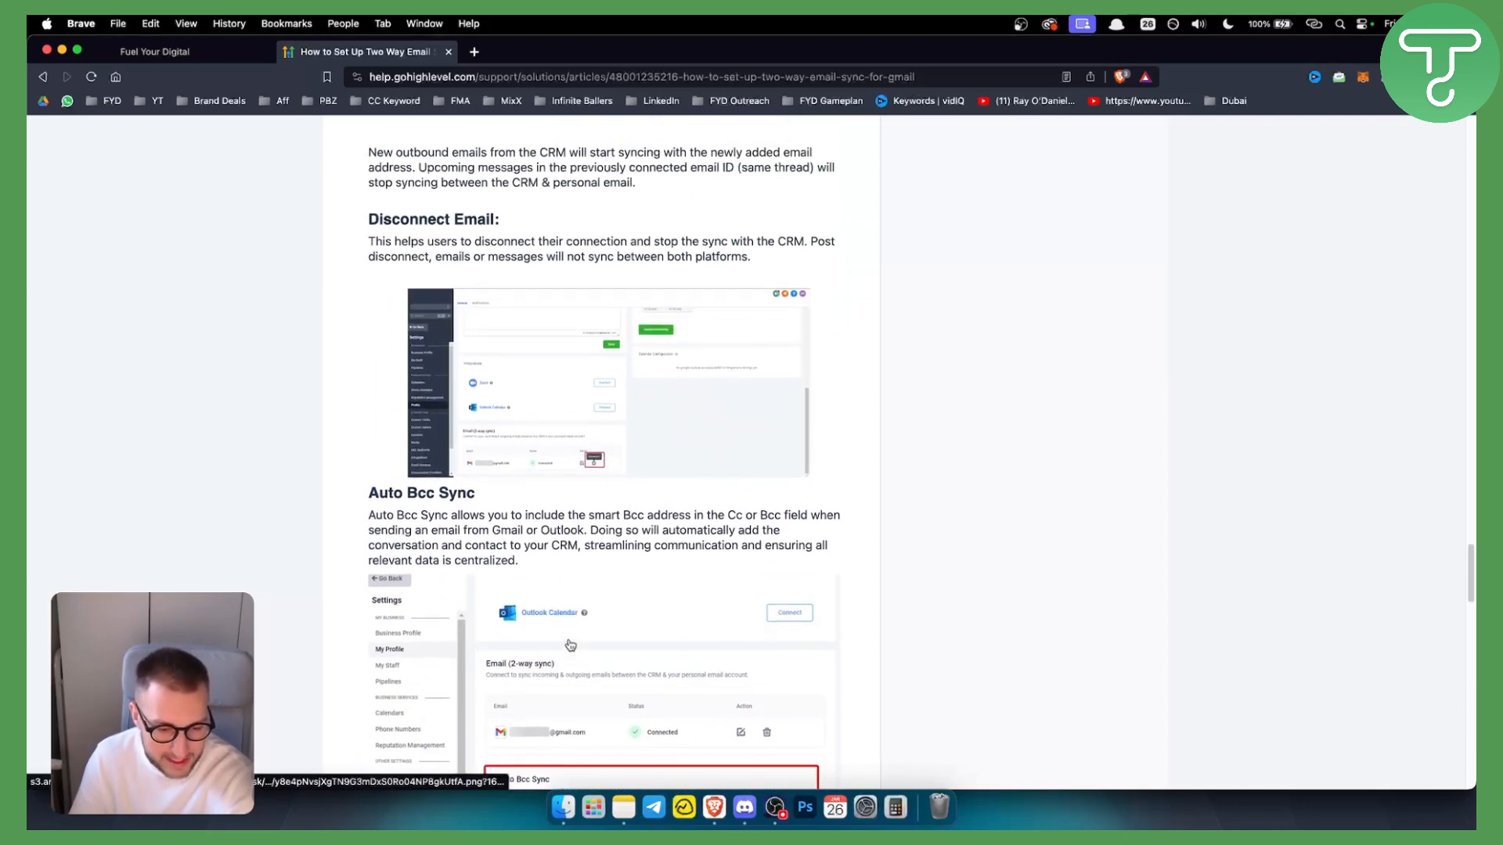